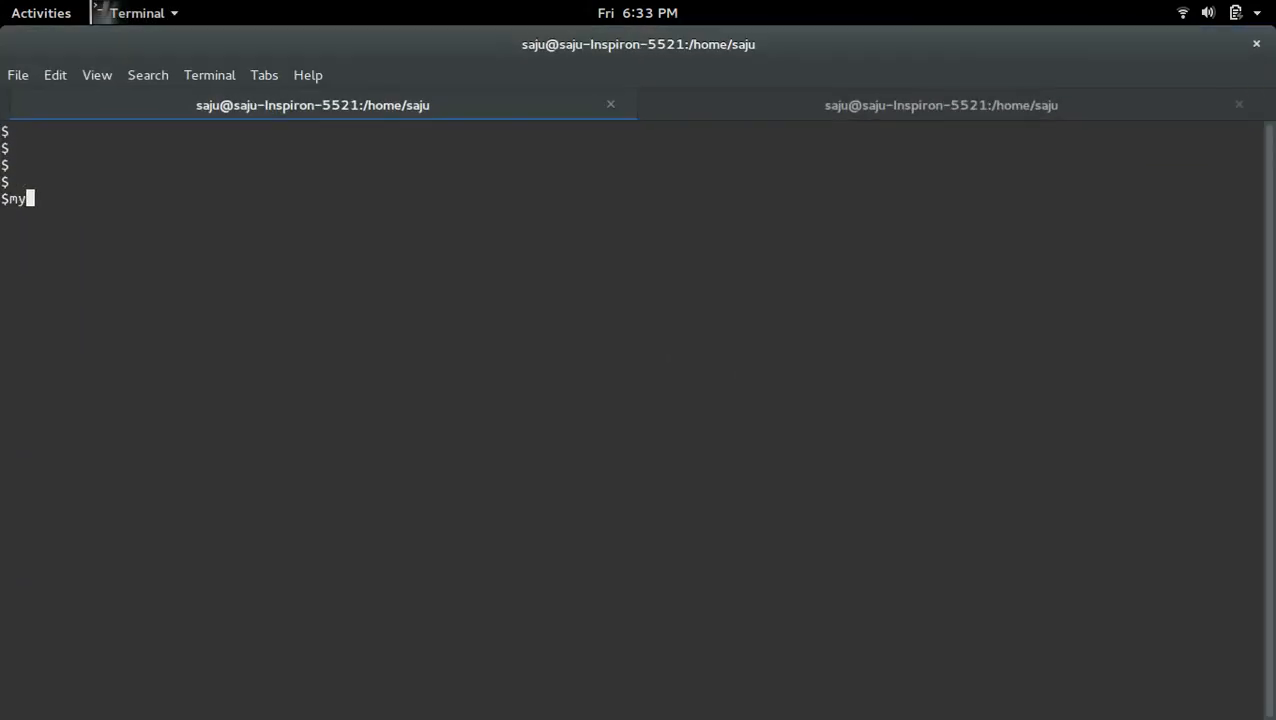
# Try MySQL root logins (mysql -uroot -p, mysql -uroot); each fails with ERROR 1045
pyautogui.write('sql -')
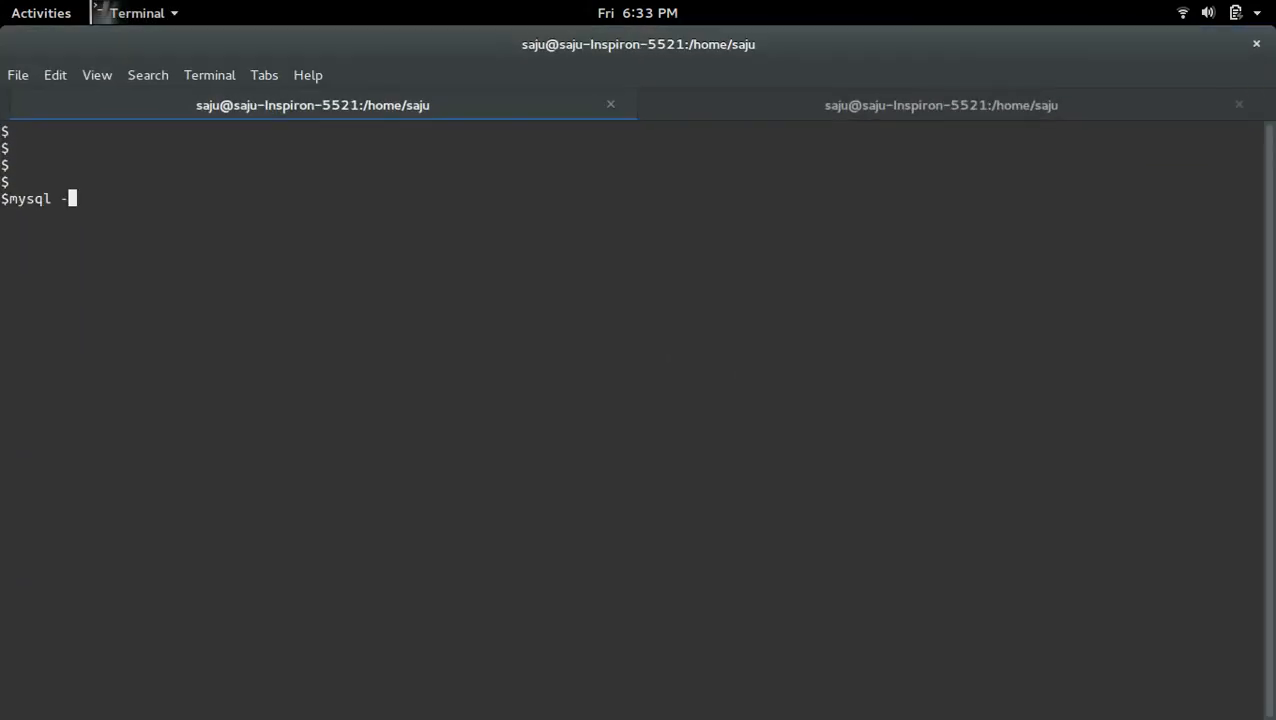
pyautogui.write('root -p')
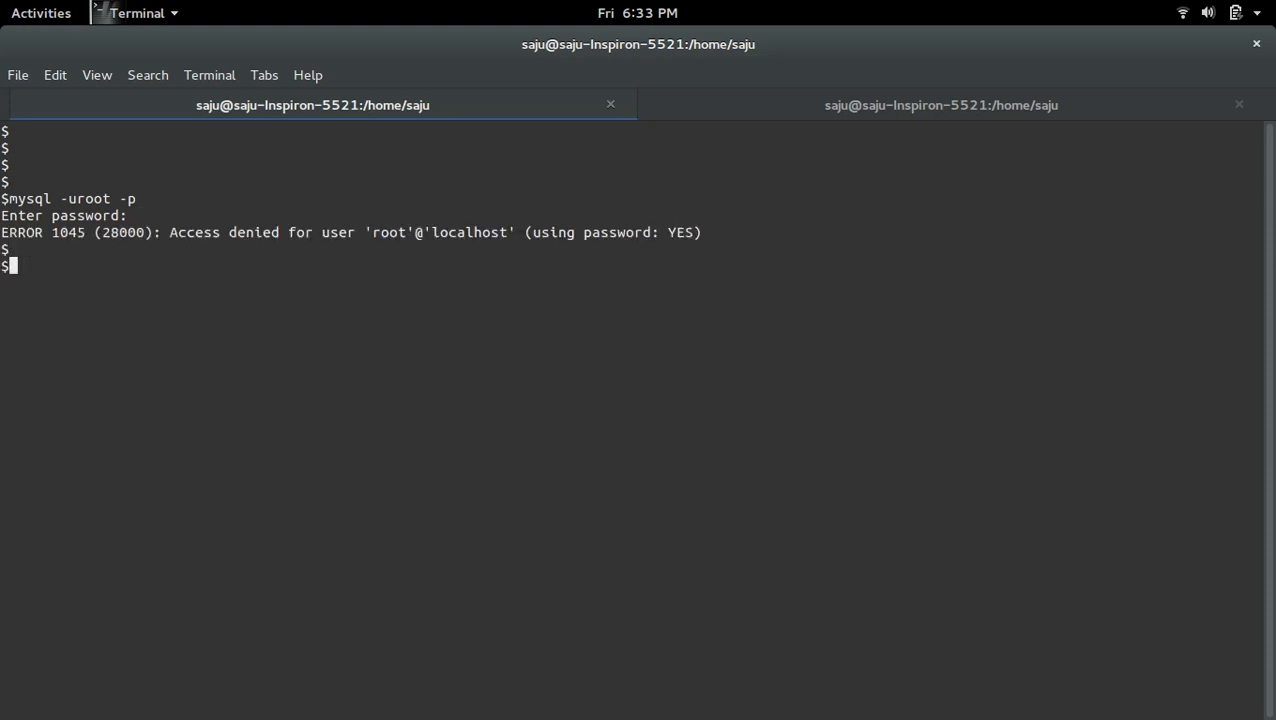
pyautogui.write('mysql -uroot -p')
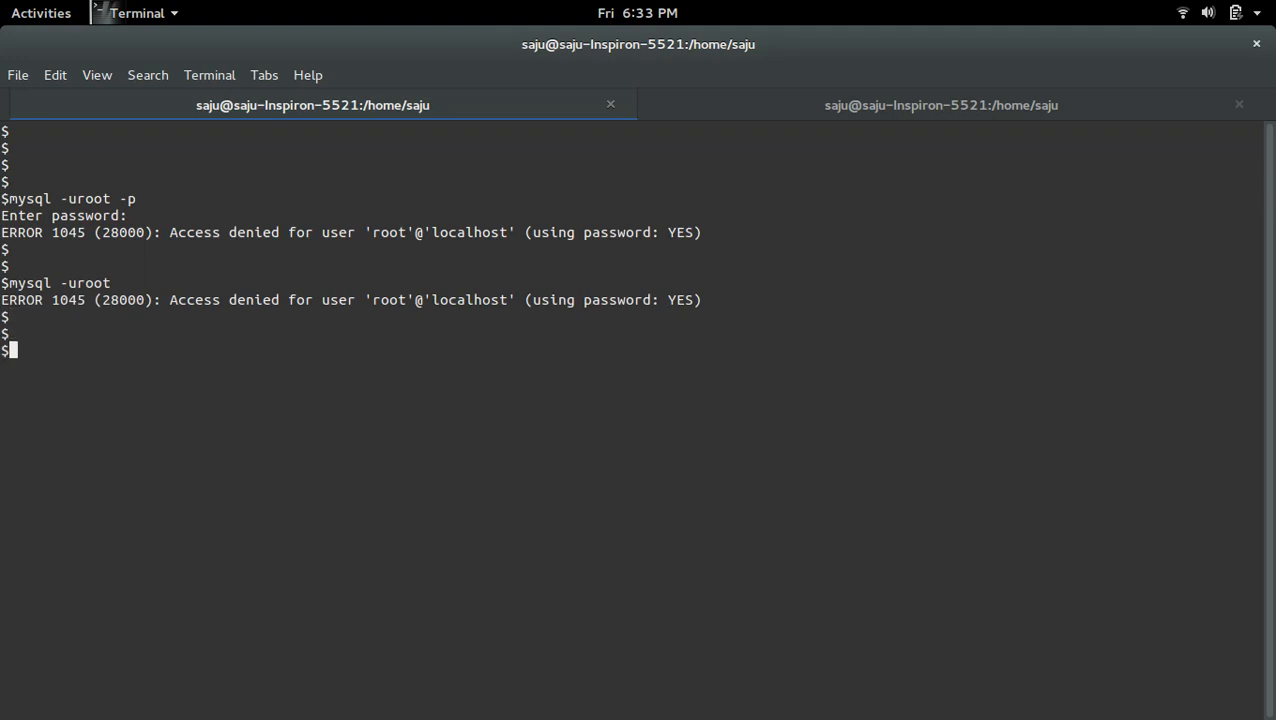
pyautogui.write('mysql -uroot')
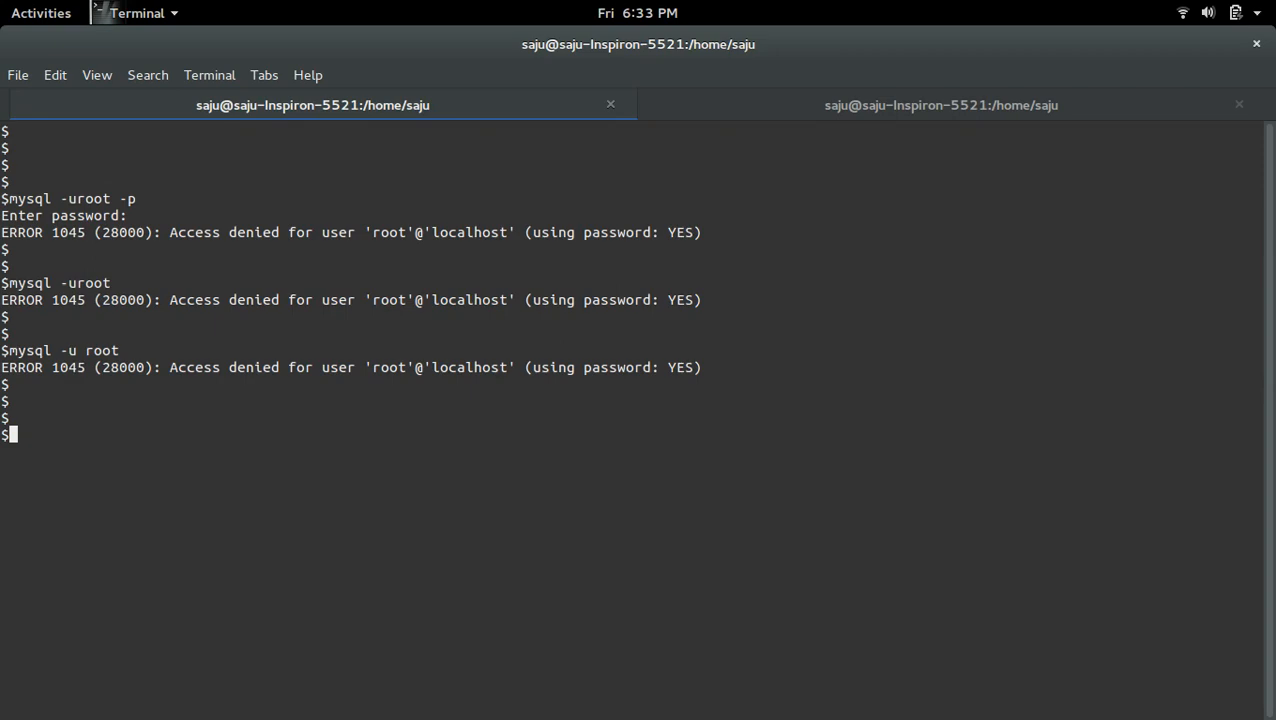
pyautogui.press('Return')
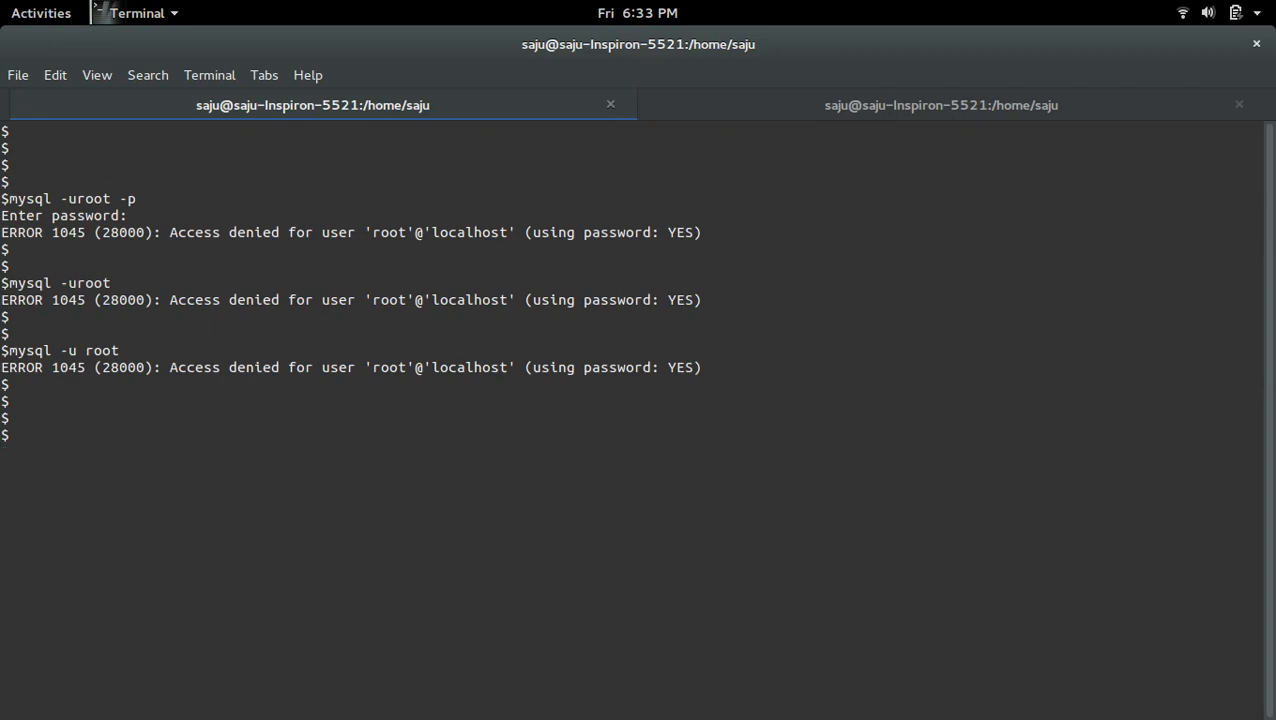
pyautogui.press('Return')
pyautogui.write('sudo service mysql sto')
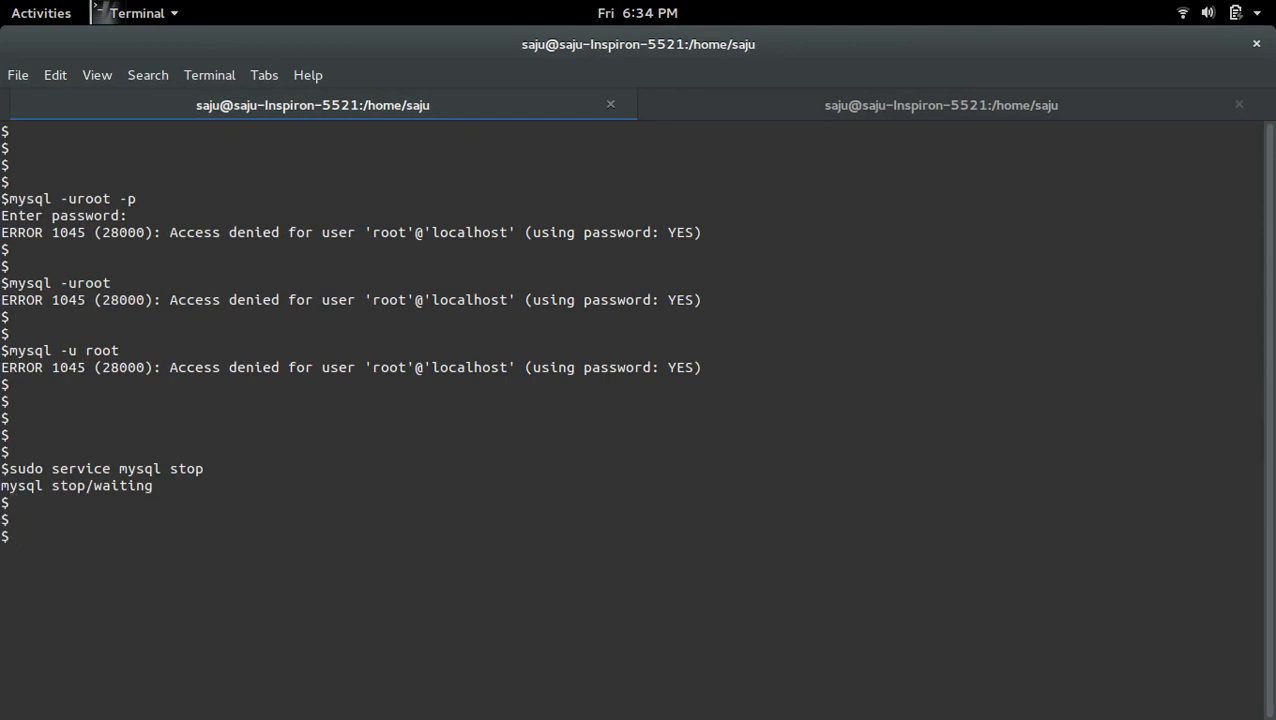
# Check for leftover MySQL processes with ps -aux | grep mysql
pyautogui.write('ps -aux | grep m')
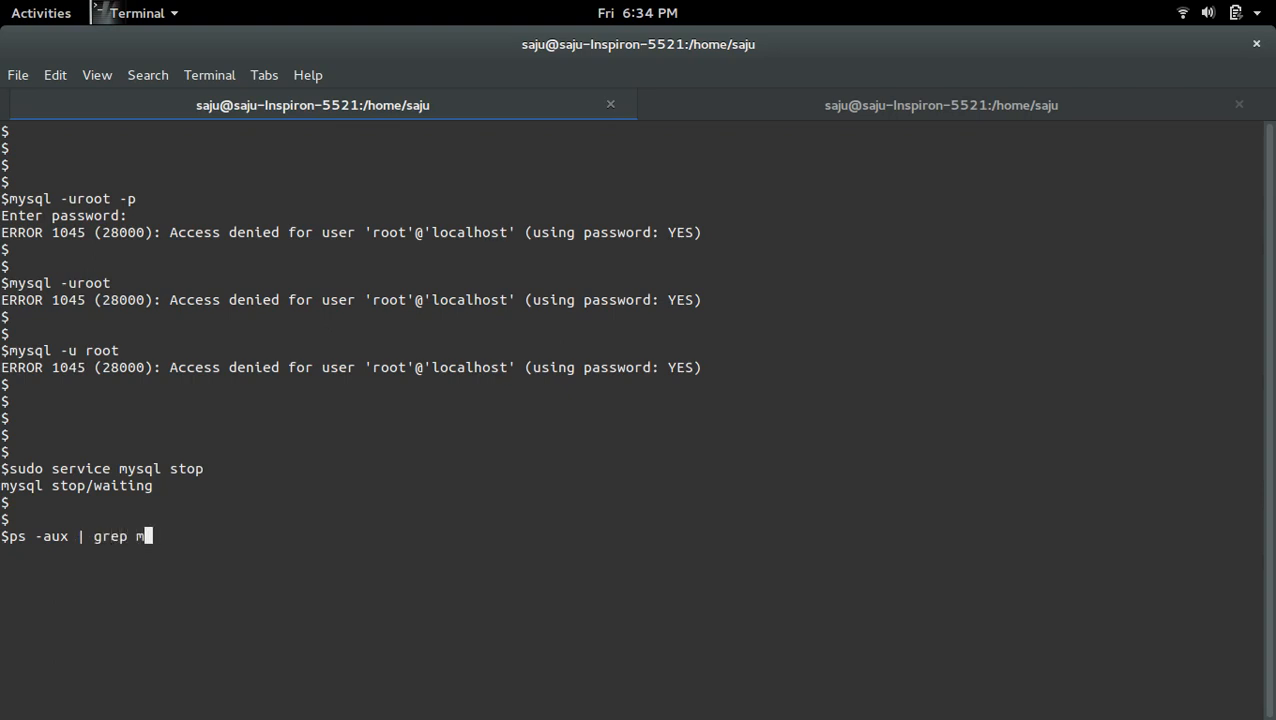
pyautogui.press('Return')
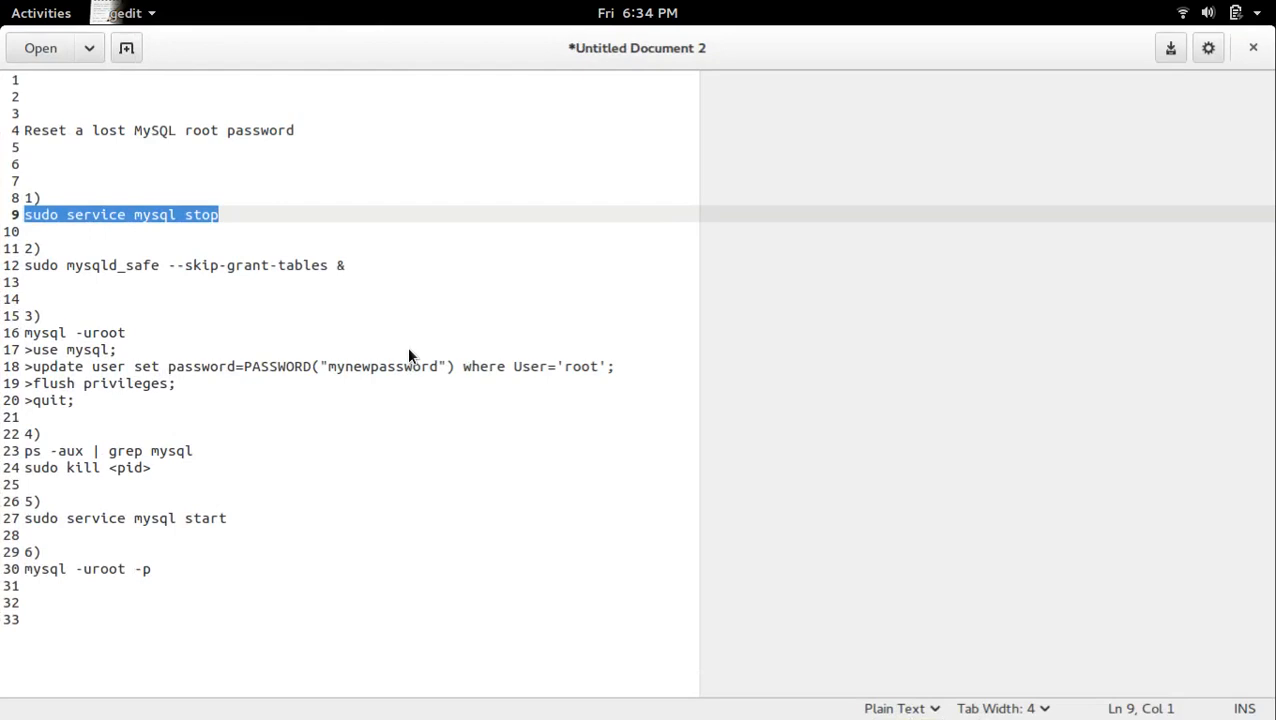
pyautogui.moveTo(102, 267)
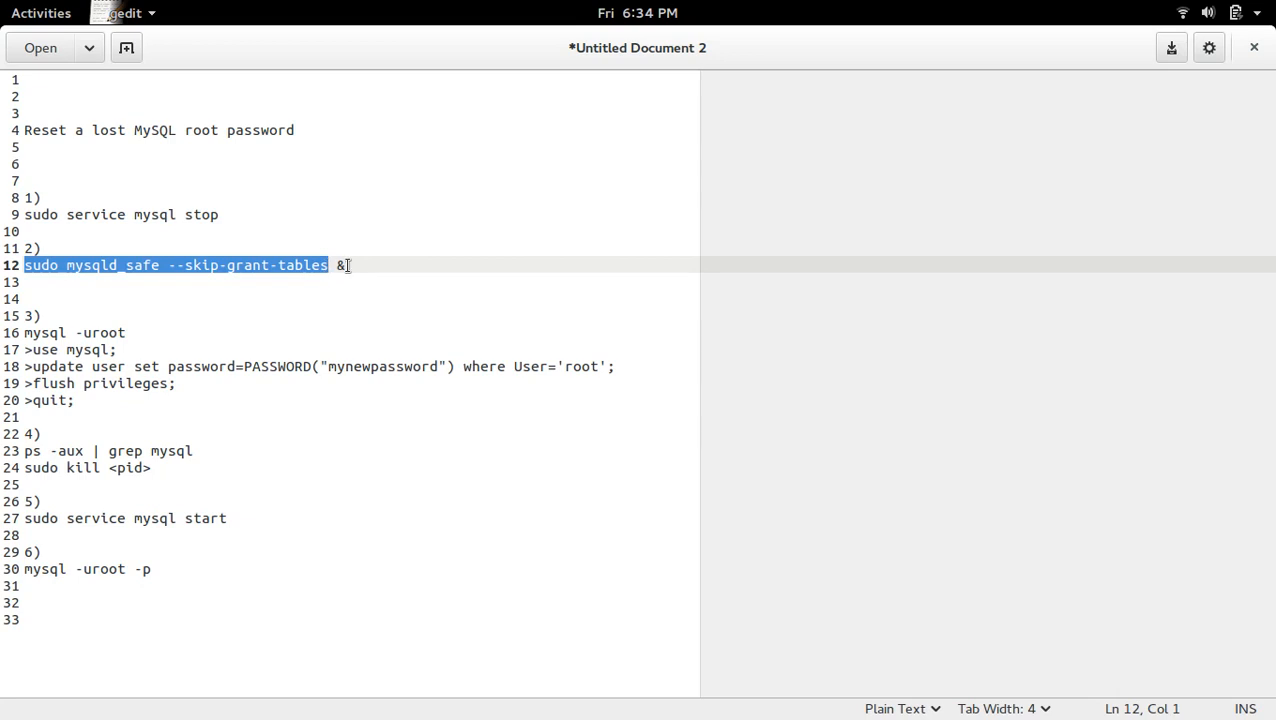
# Run 'sudo mysqld_safe --skip-grant-tables', taken from the gedit notes
pyautogui.click(345, 265)
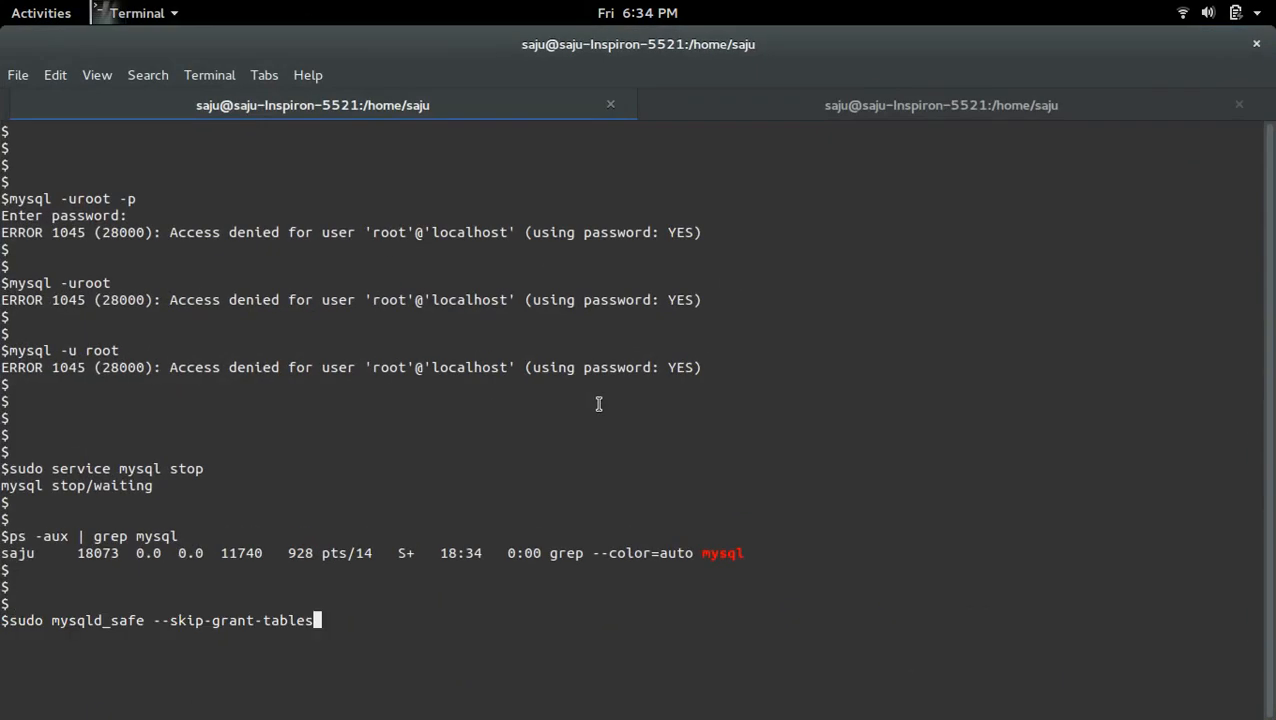
pyautogui.press('Return')
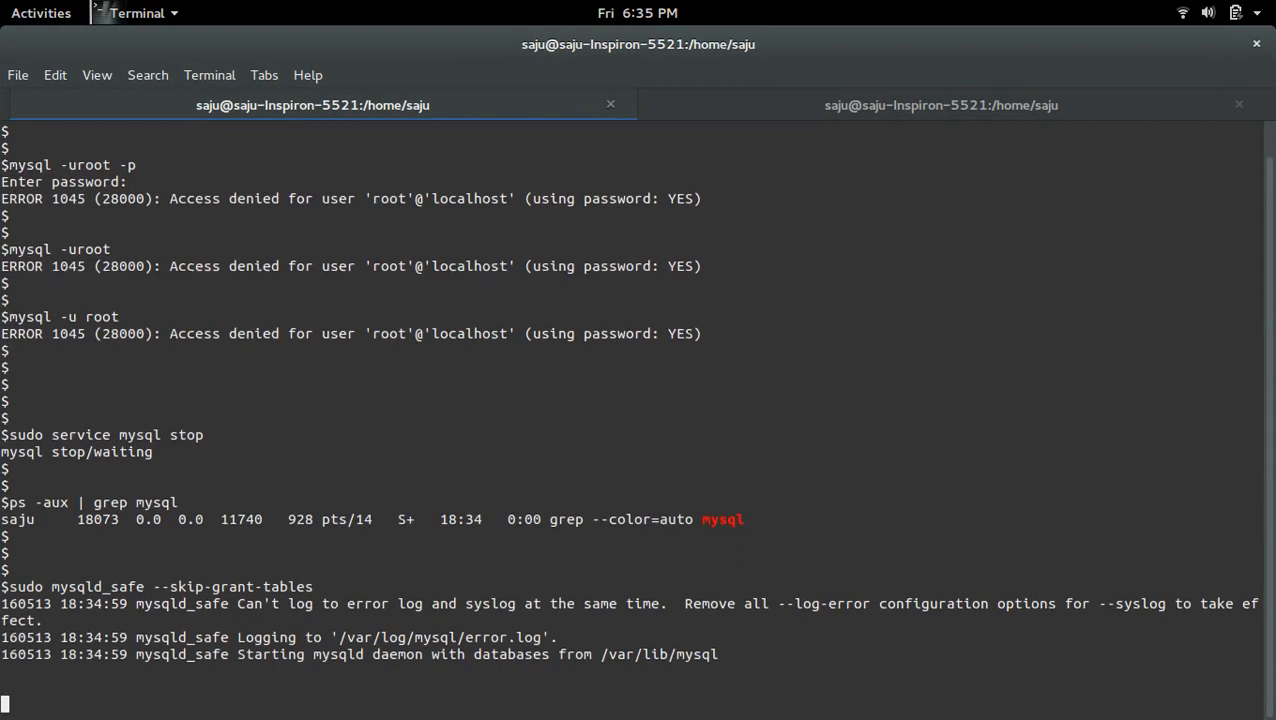
# In the second terminal tab, list MySQL processes with ps -aux | grep mysql
pyautogui.click(940, 105)
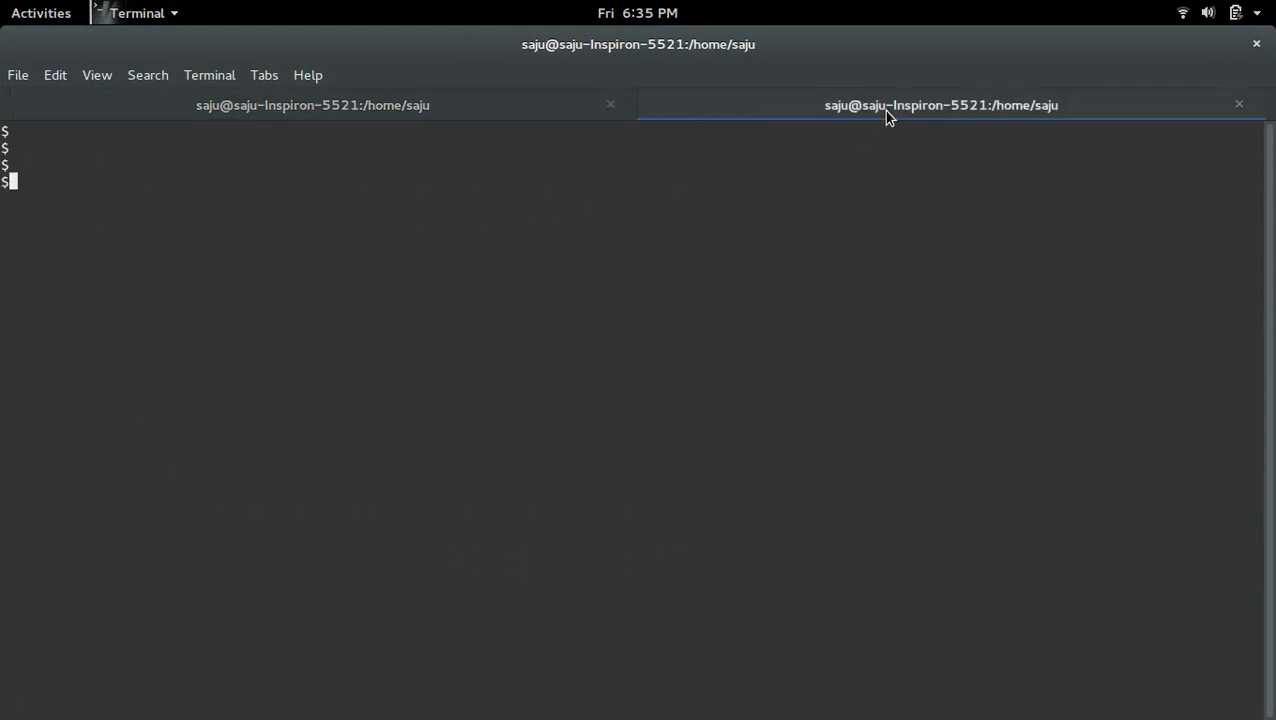
pyautogui.write('ps')
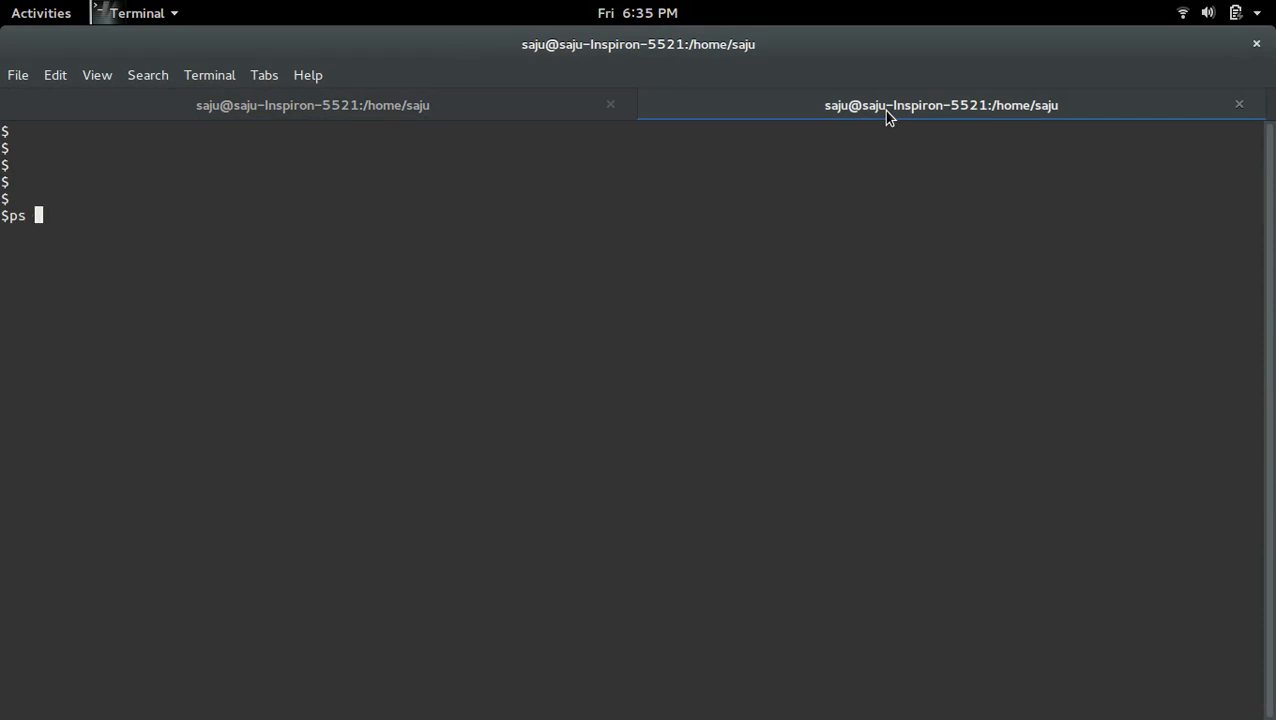
pyautogui.write('-aux | gr')
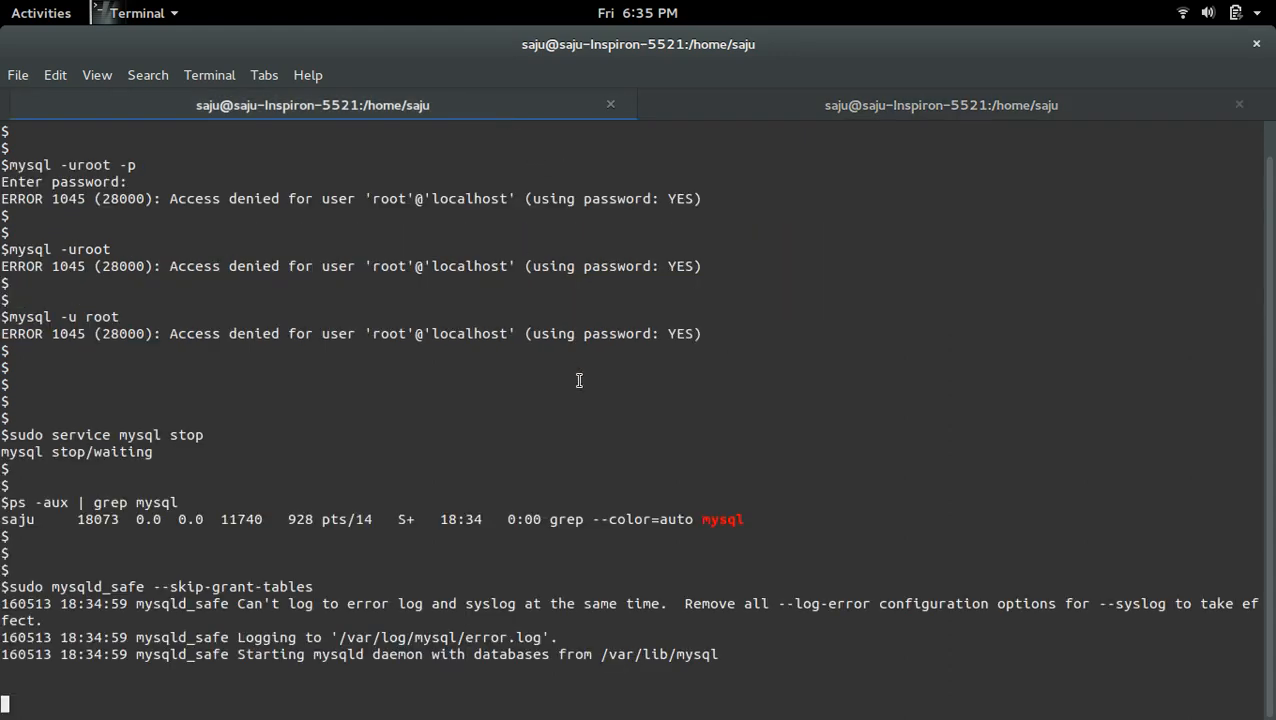
# Review the safe-mode server tab, then log into MySQL as root without a password
pyautogui.click(940, 105)
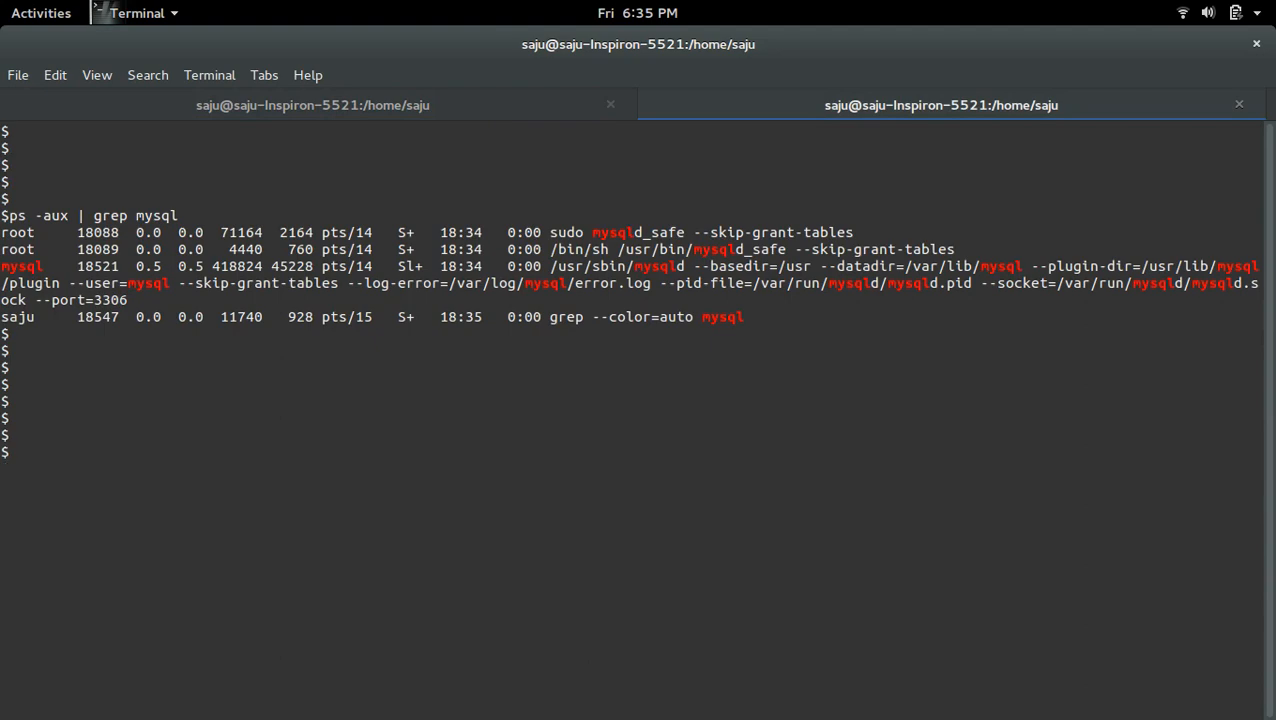
pyautogui.click(41, 12)
pyautogui.write('mysql -uroot')
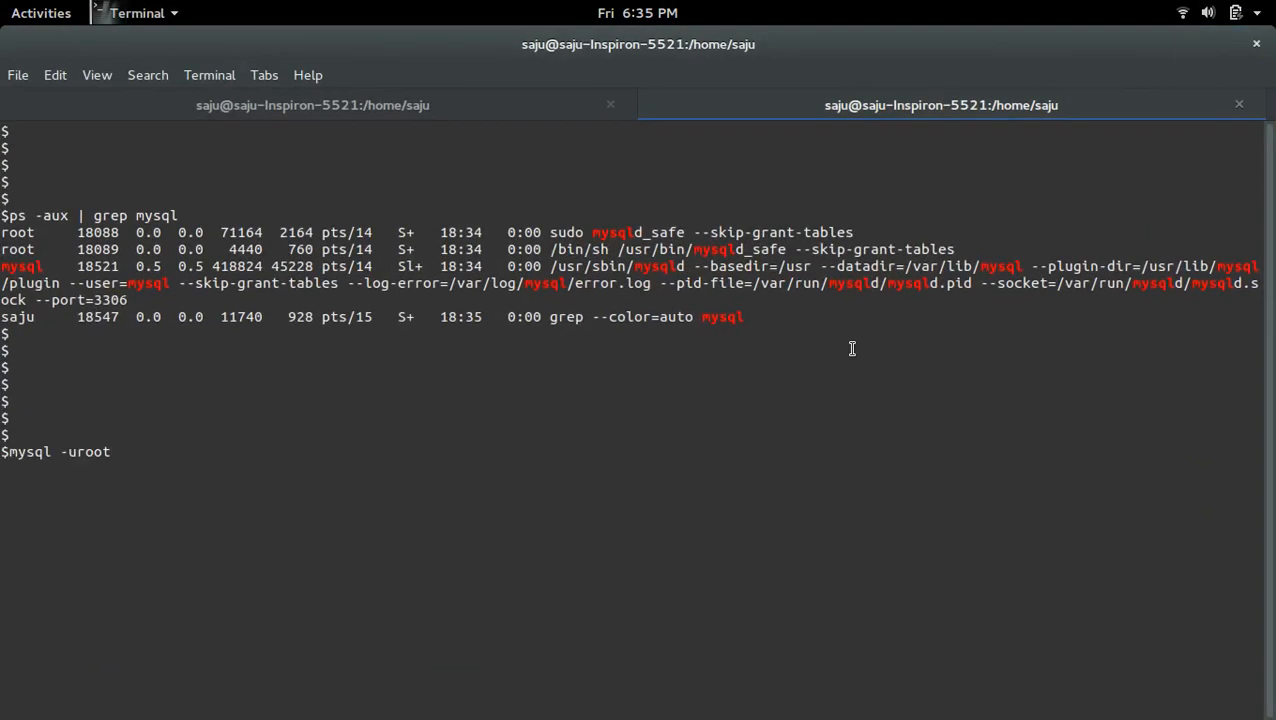
pyautogui.press('Return')
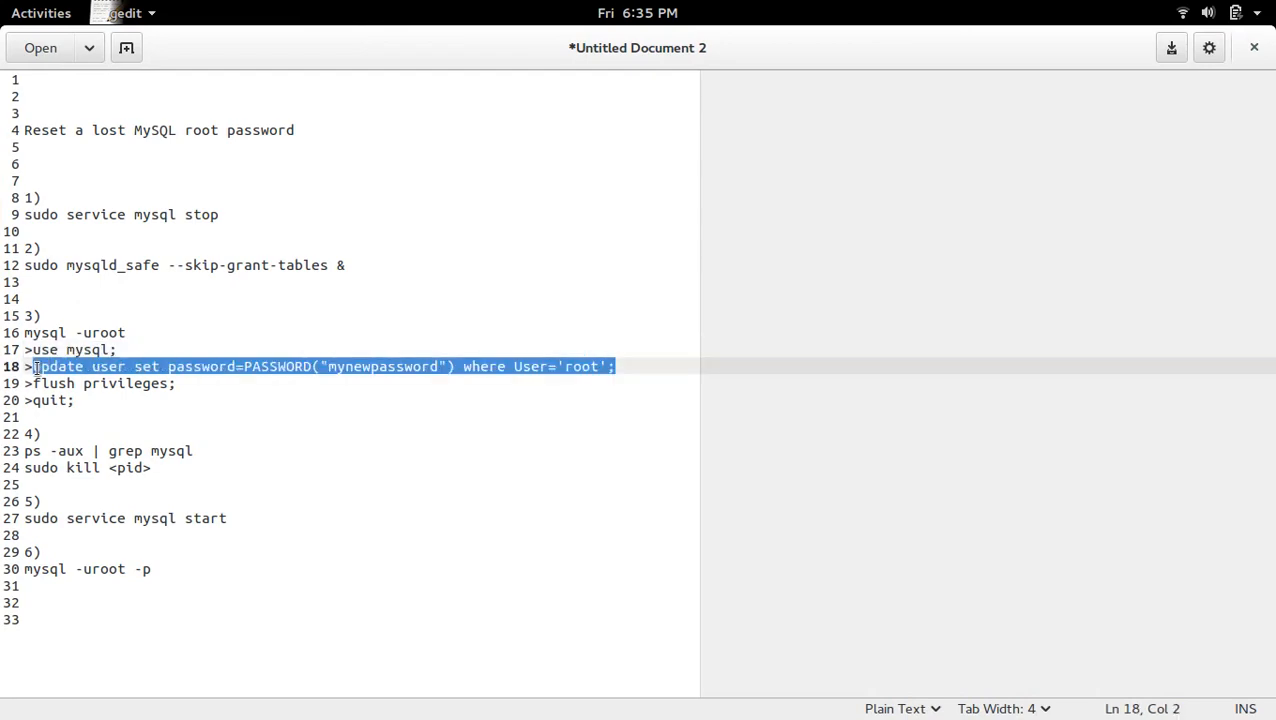
# Copy the root password update statement from line 18 of the gedit notes
pyautogui.click(41, 13)
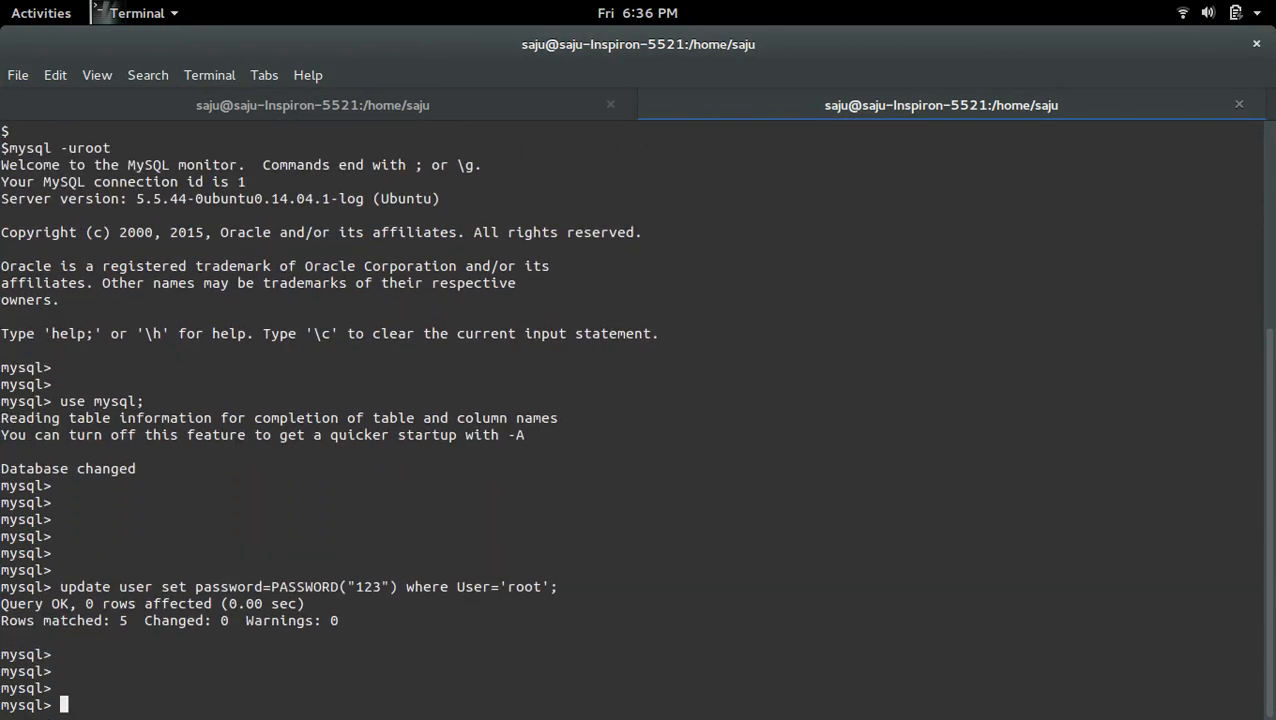
pyautogui.click(41, 13)
pyautogui.write('flush privileges;')
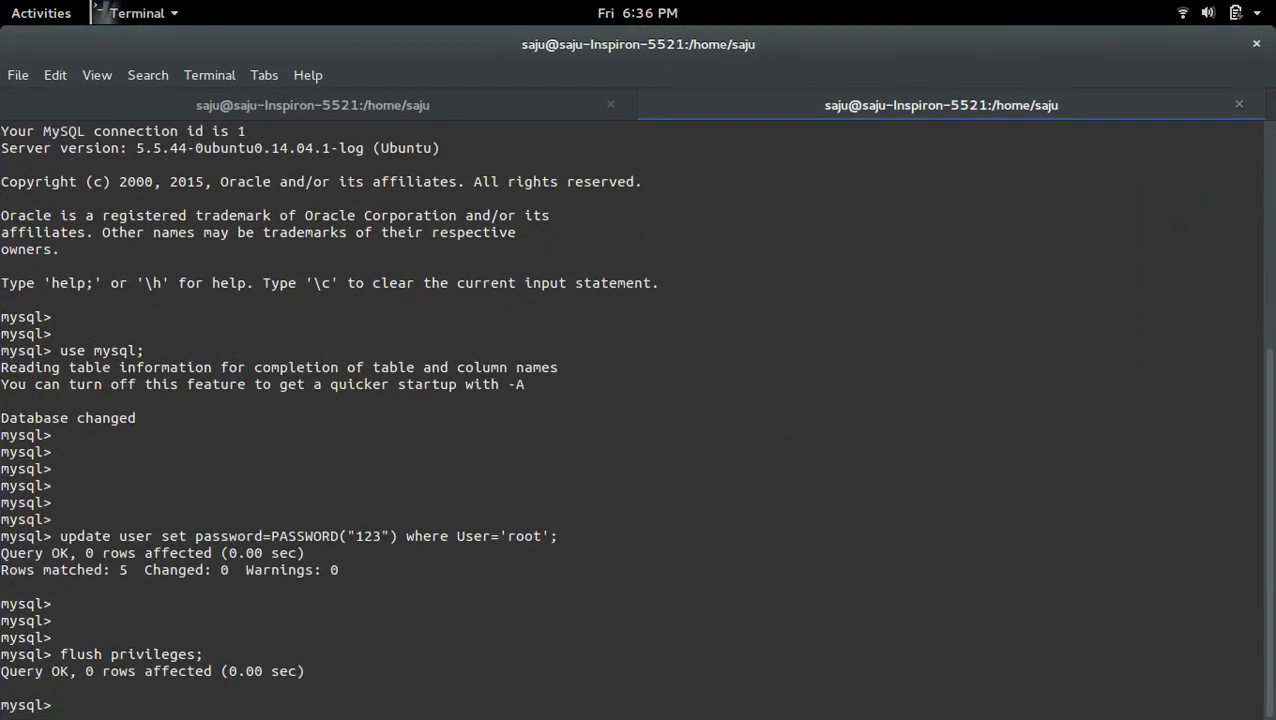
pyautogui.write('qu')
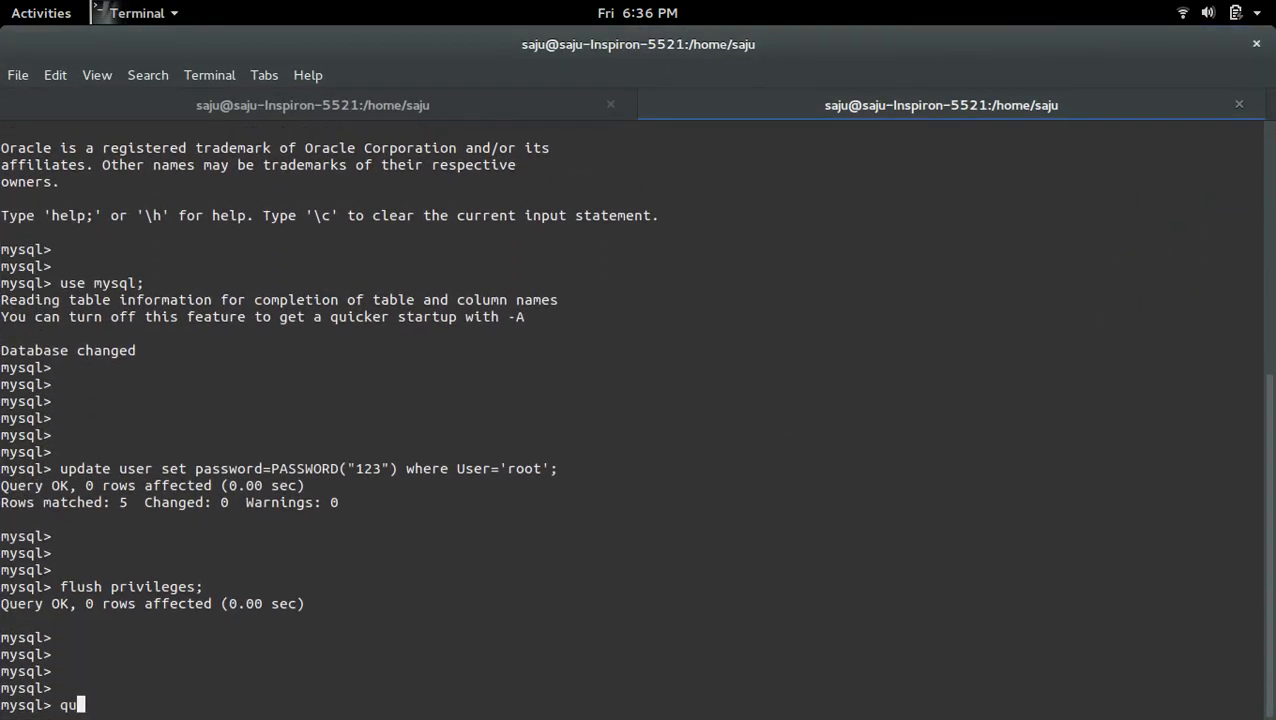
pyautogui.press('Return')
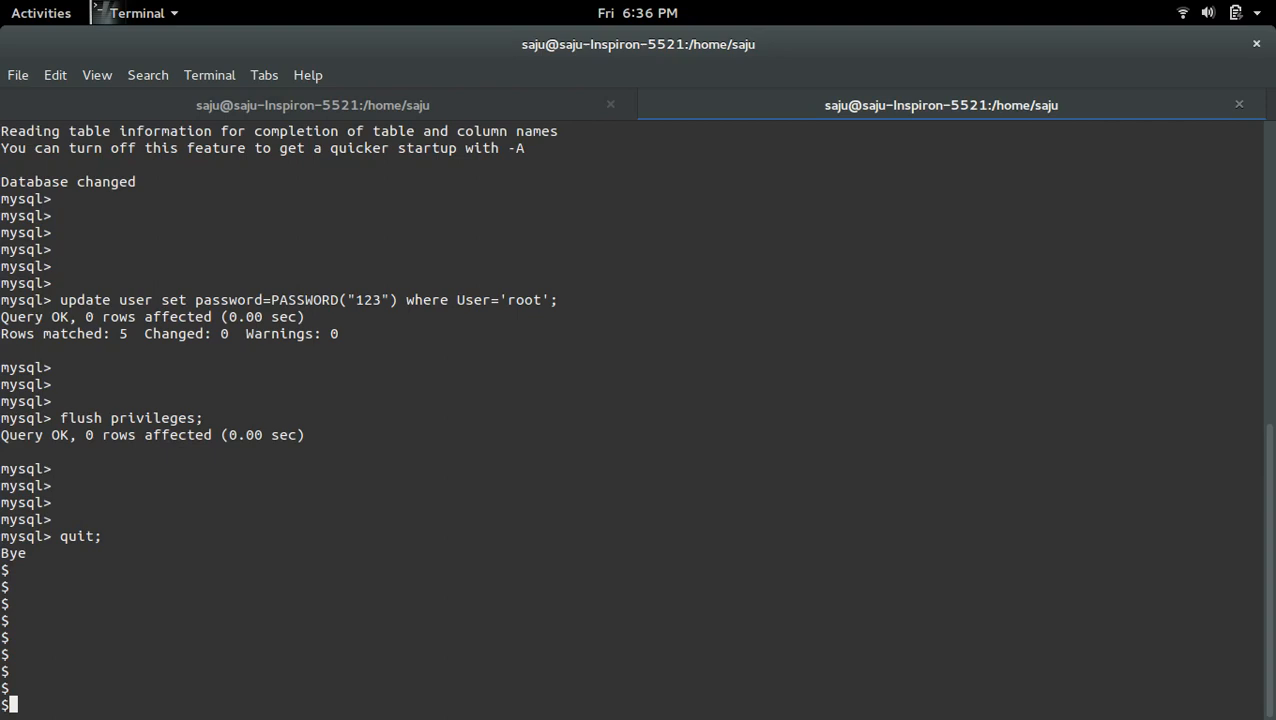
pyautogui.moveTo(811, 388)
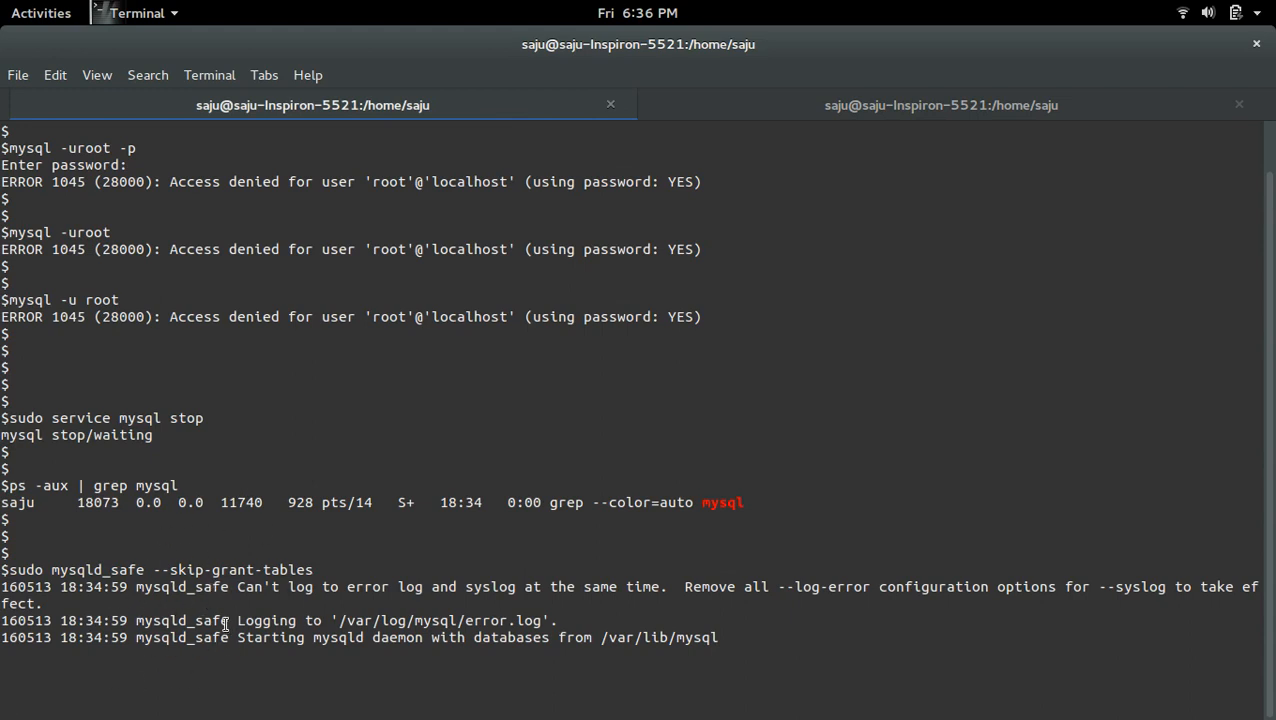
# Send Ctrl+C and Ctrl+Z interrupts to the safe-mode MySQL server
pyautogui.press('ctrl+c')
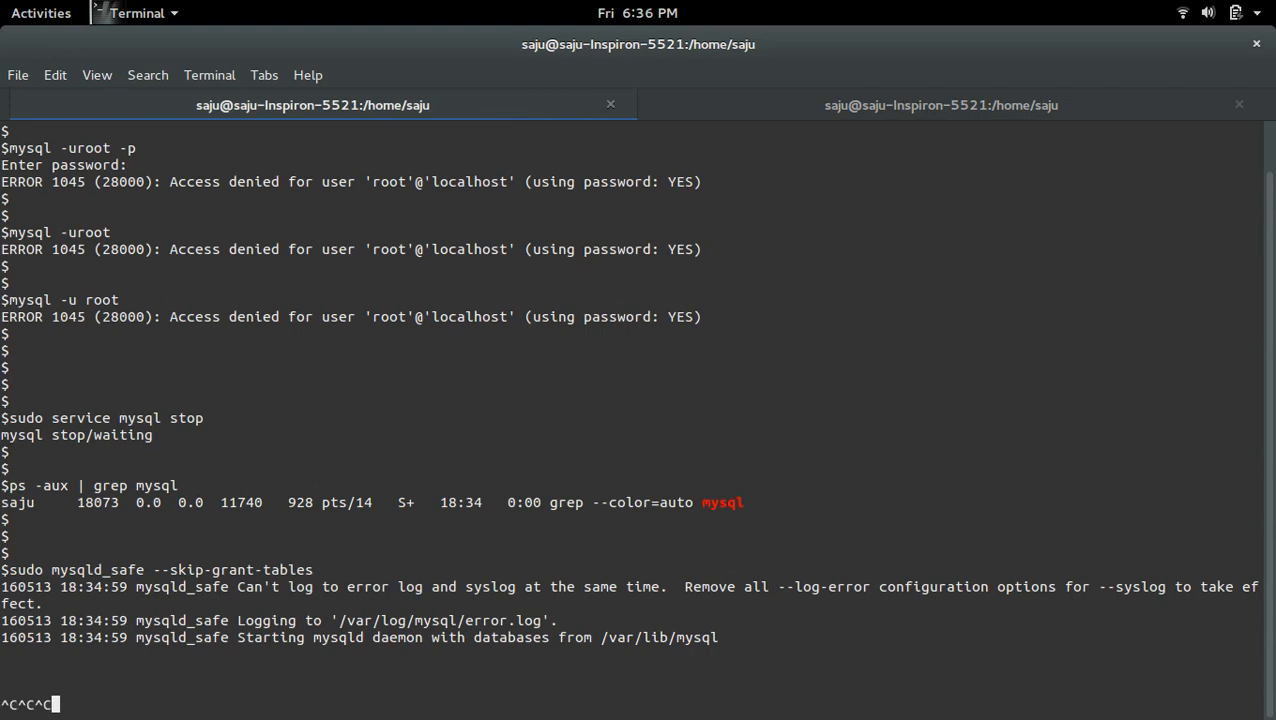
pyautogui.press('ctrl+c')
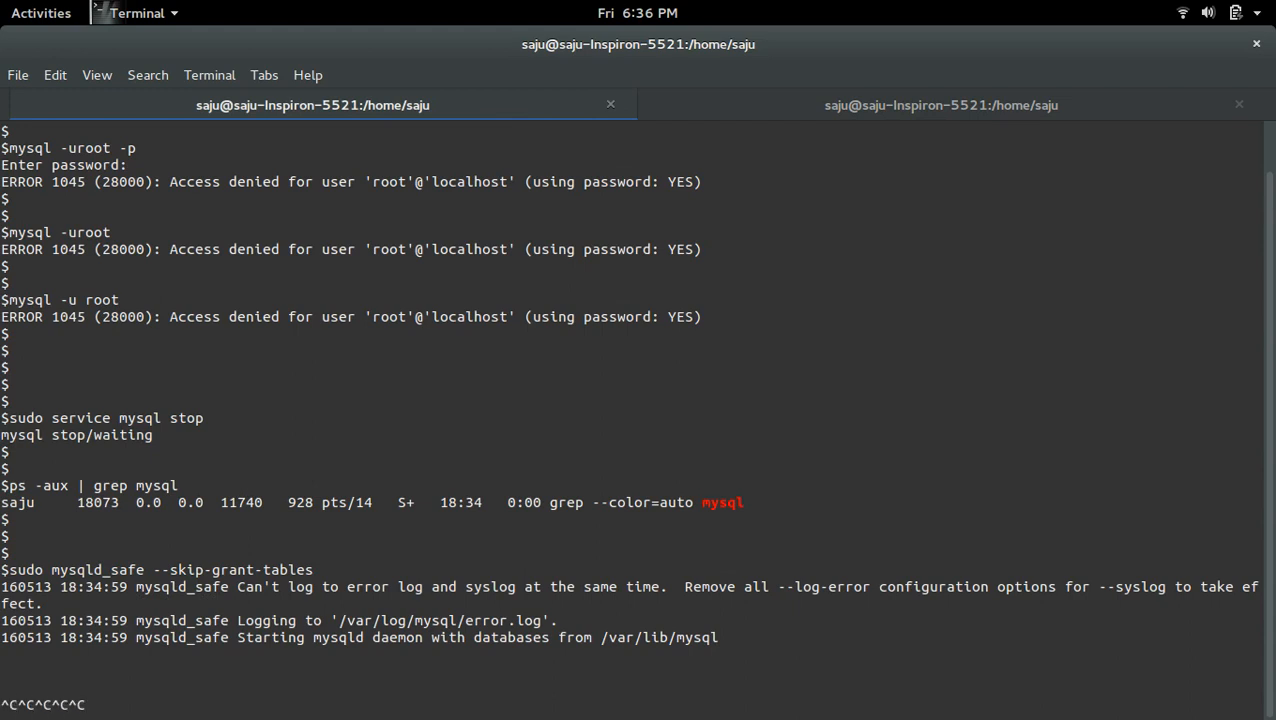
pyautogui.press('ctrl+z')
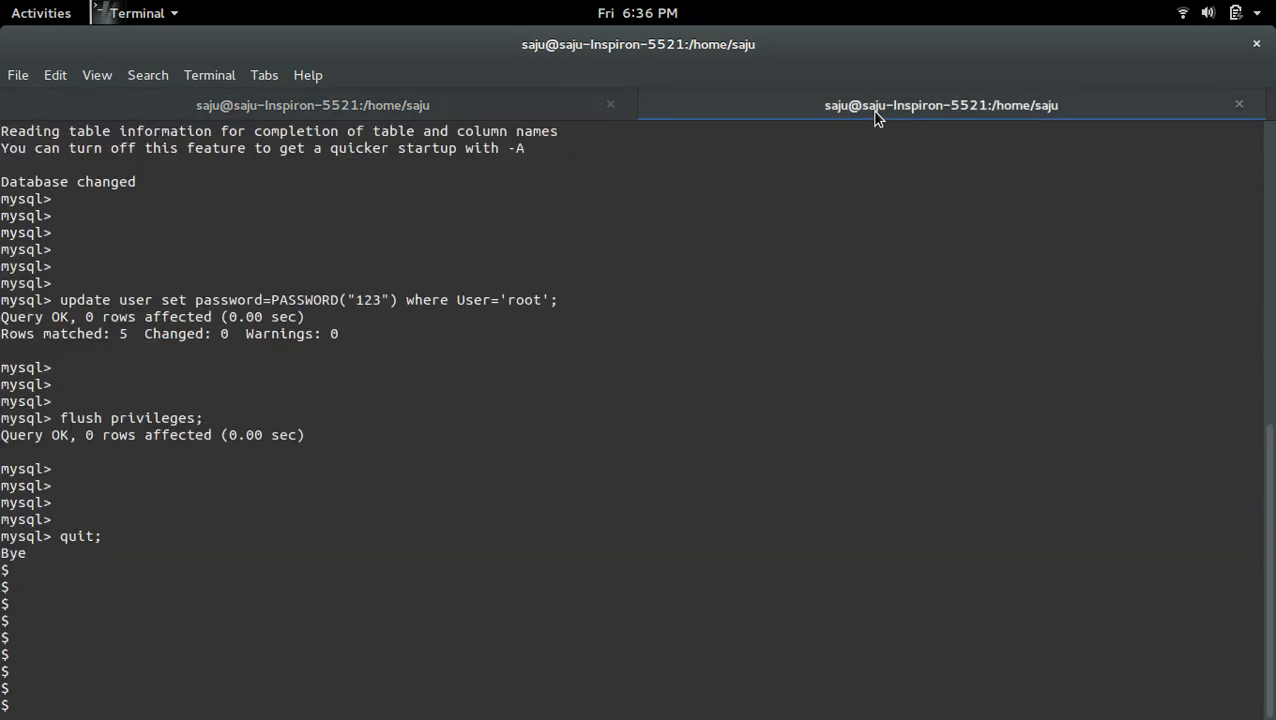
# Force-kill MySQL PIDs 18521, 18089 and 18088, then confirm only grep remains
pyautogui.write('python jnt_60.py')
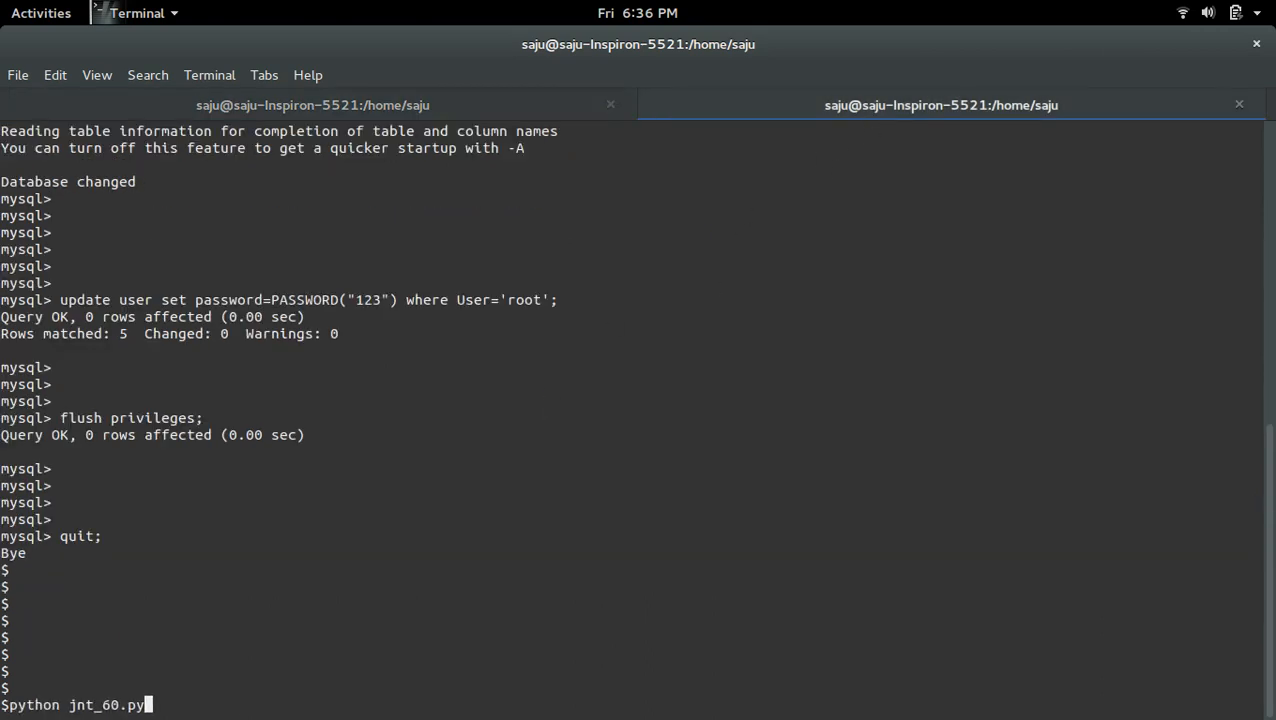
pyautogui.write('ps -aux | grep mysql')
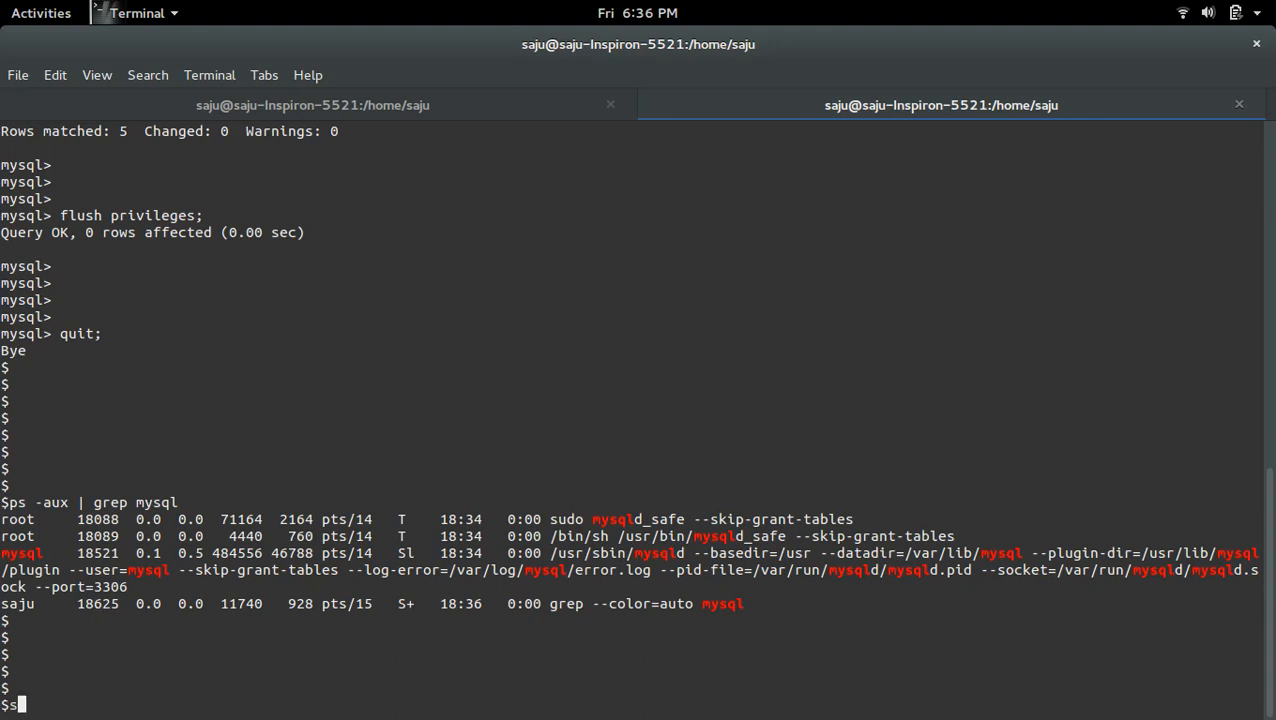
pyautogui.write('sudoo')
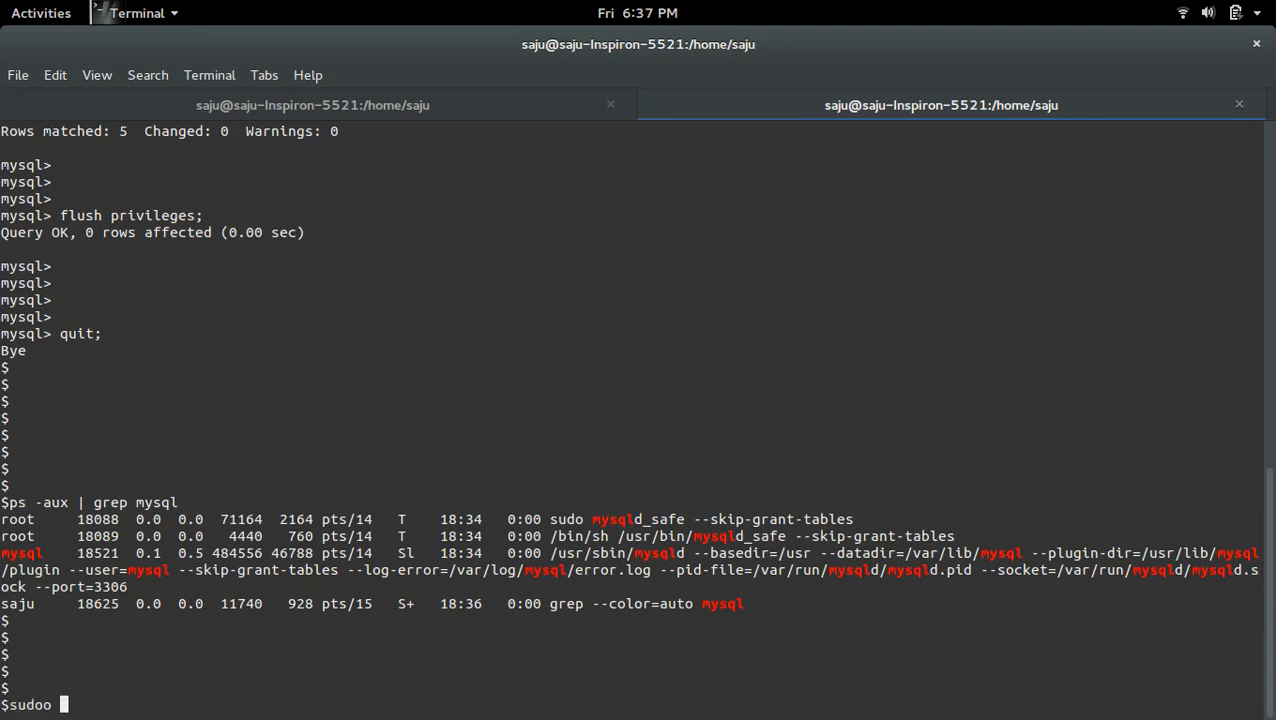
pyautogui.write('kill 18521')
pyautogui.write('ps -aux | grep mysql')
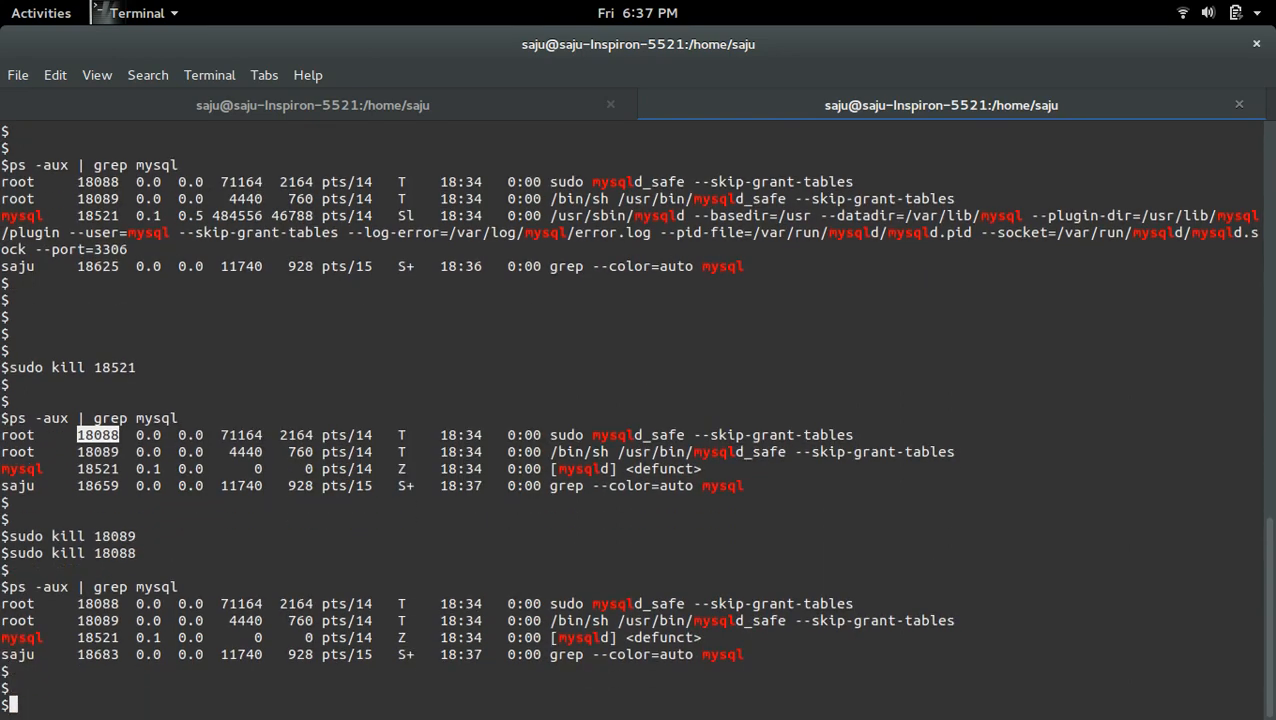
pyautogui.write('sudo kill 18088')
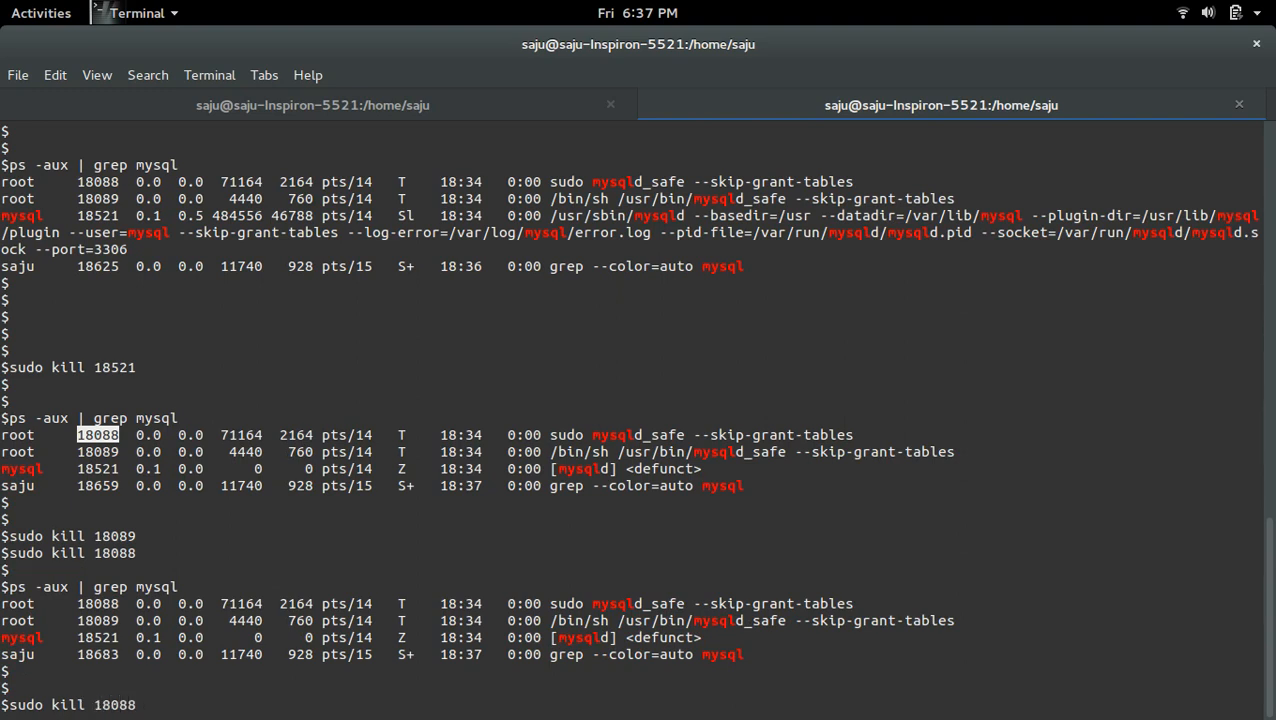
pyautogui.rightClick(95, 637)
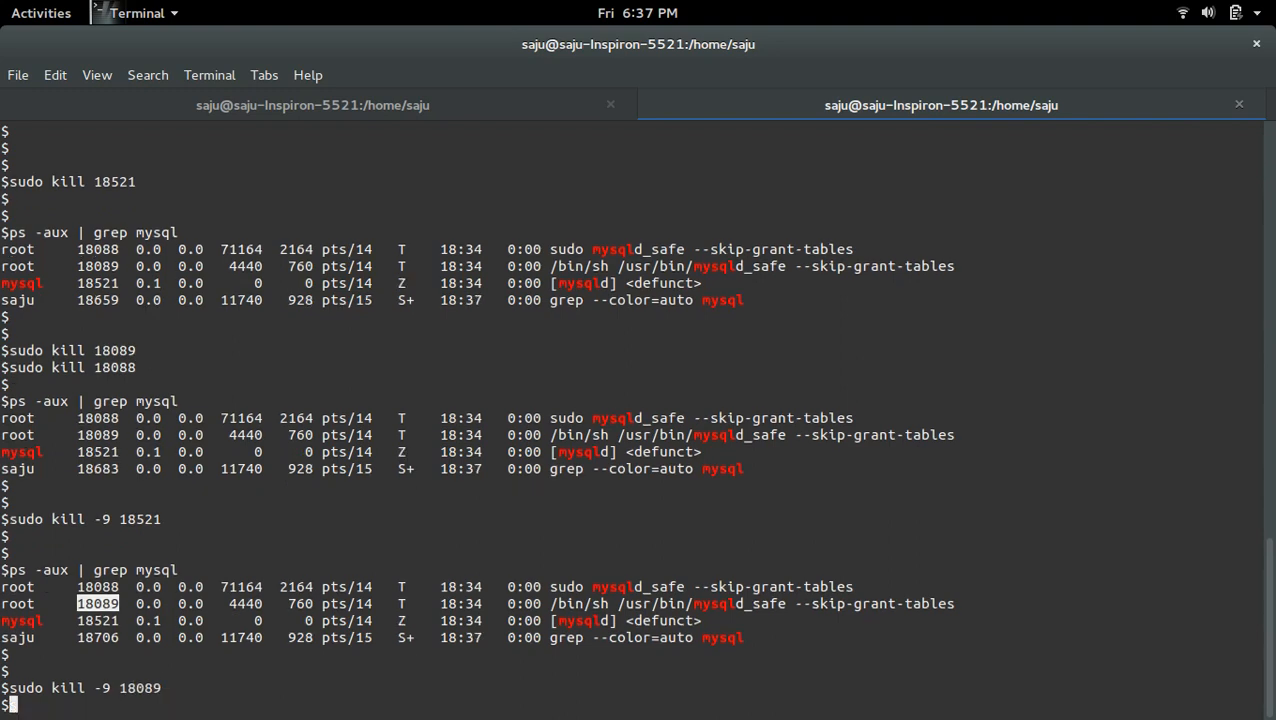
pyautogui.rightClick(100, 580)
pyautogui.write('ps -aux | grep mysql')
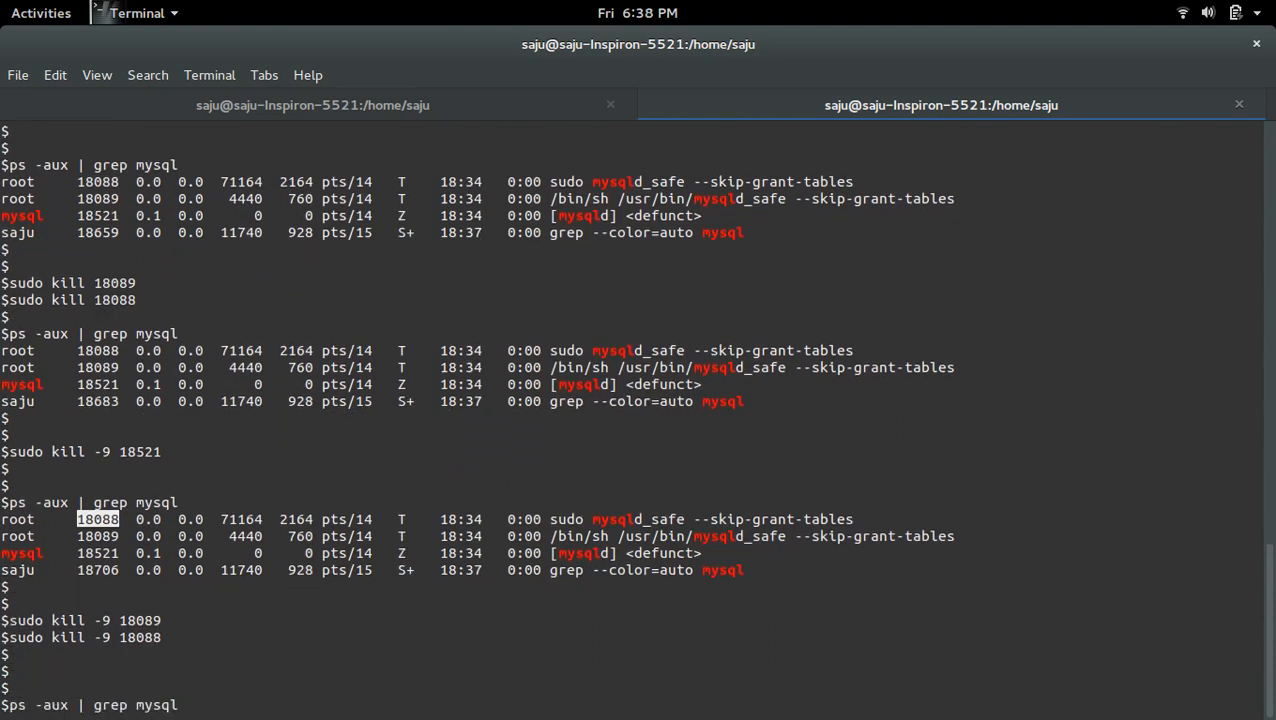
pyautogui.press('Return')
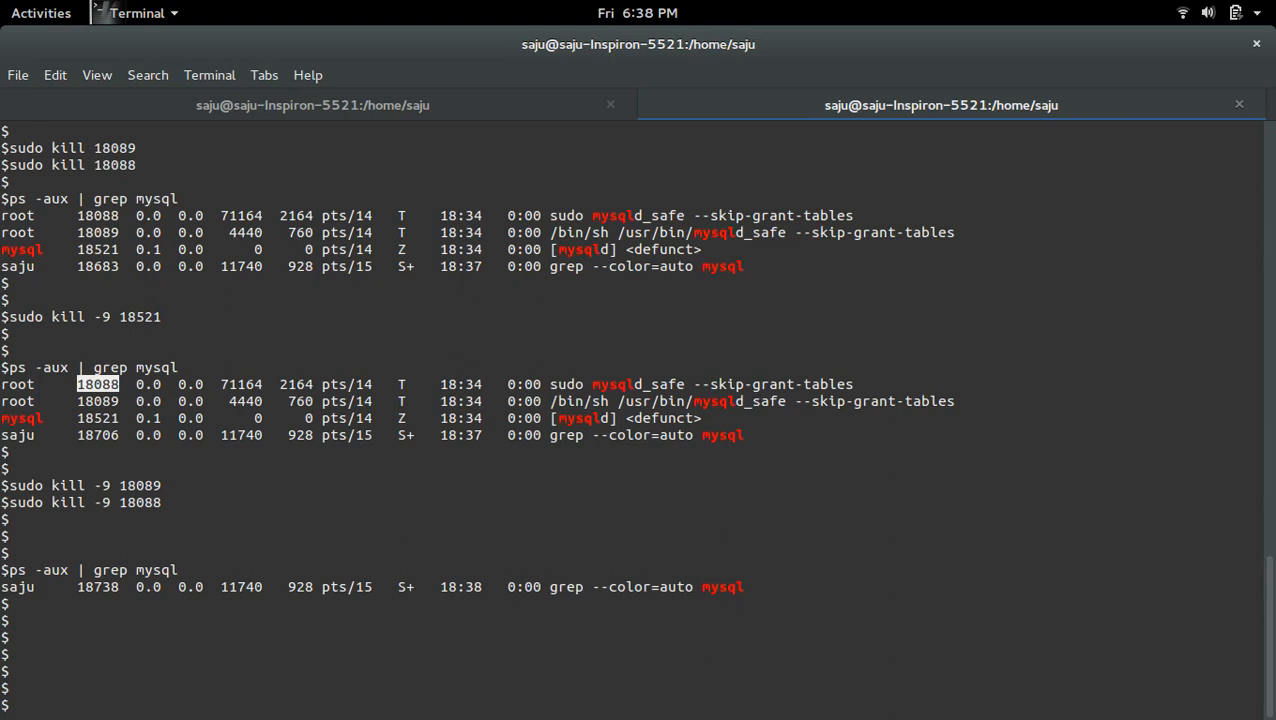
# Start MySQL normally with sudo service mysql start
pyautogui.write('sudo')
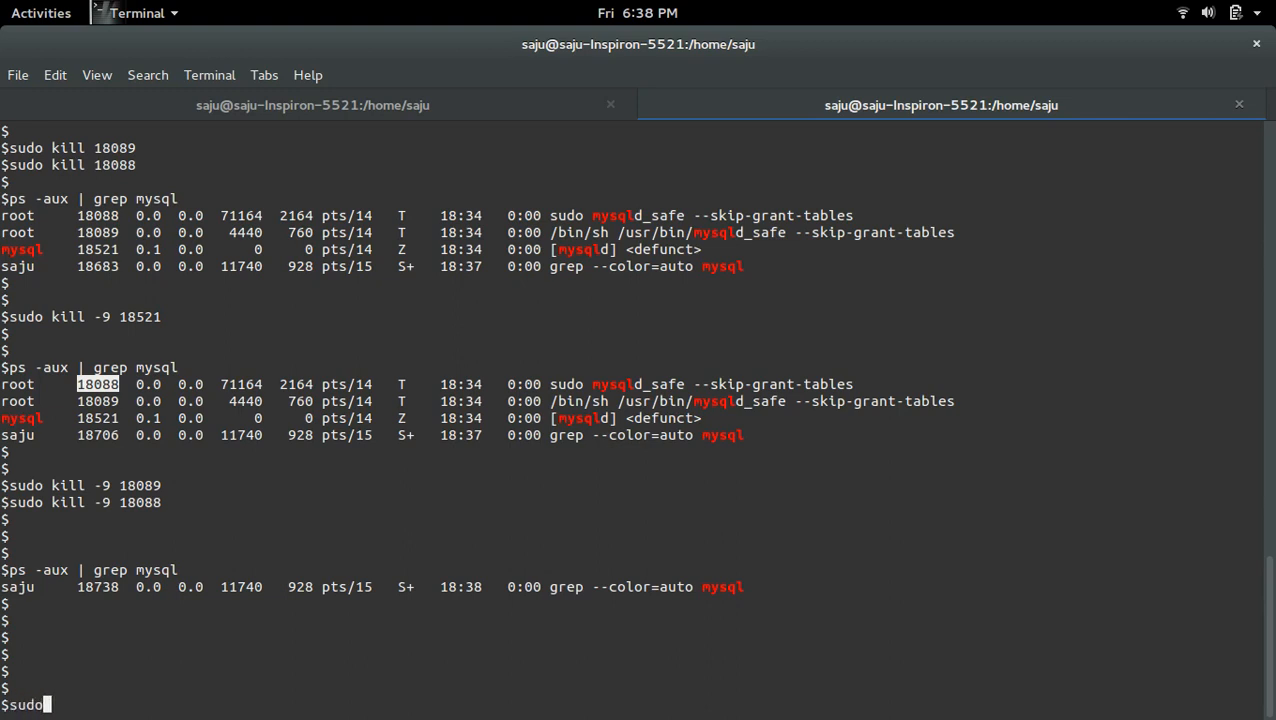
pyautogui.write('service')
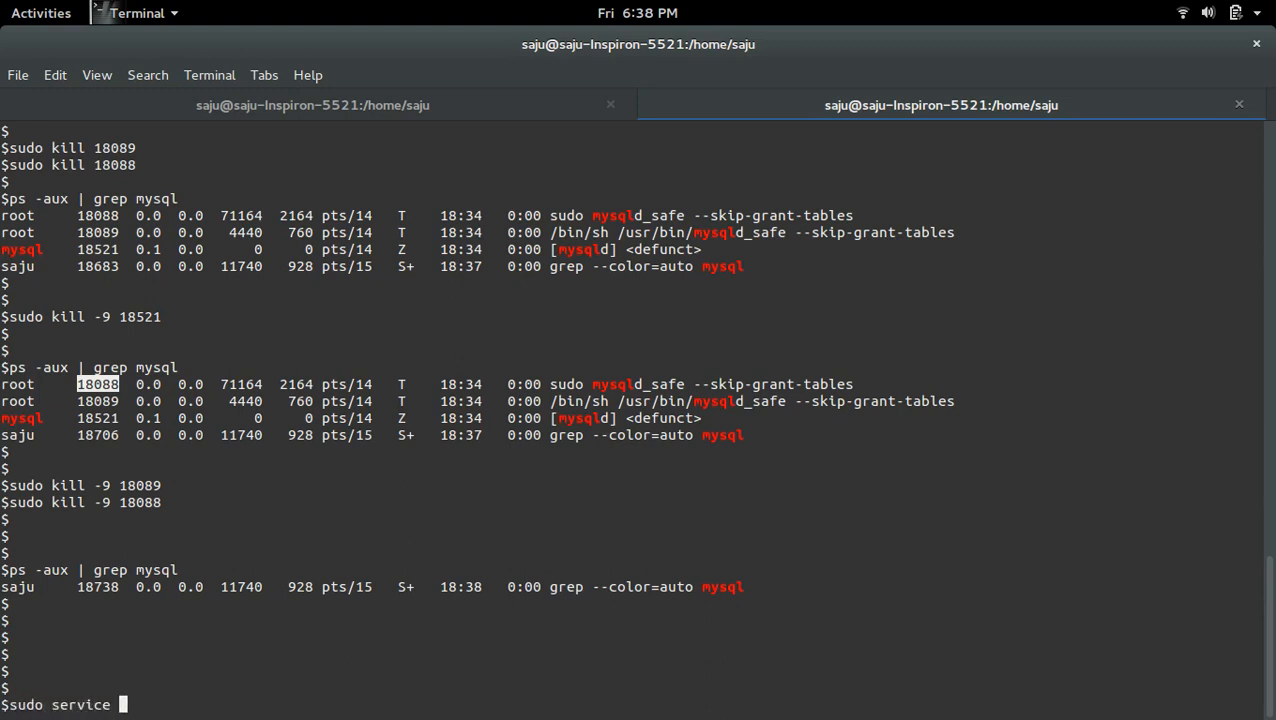
pyautogui.write('mysql')
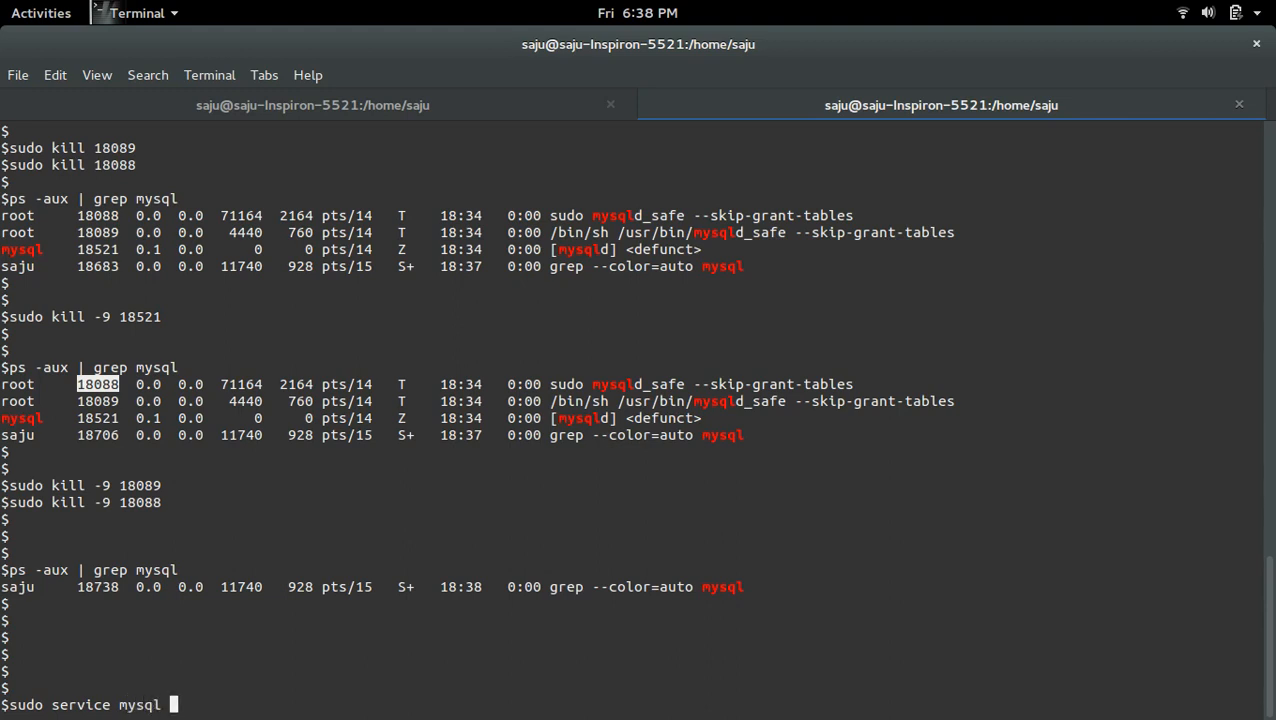
pyautogui.write('start')
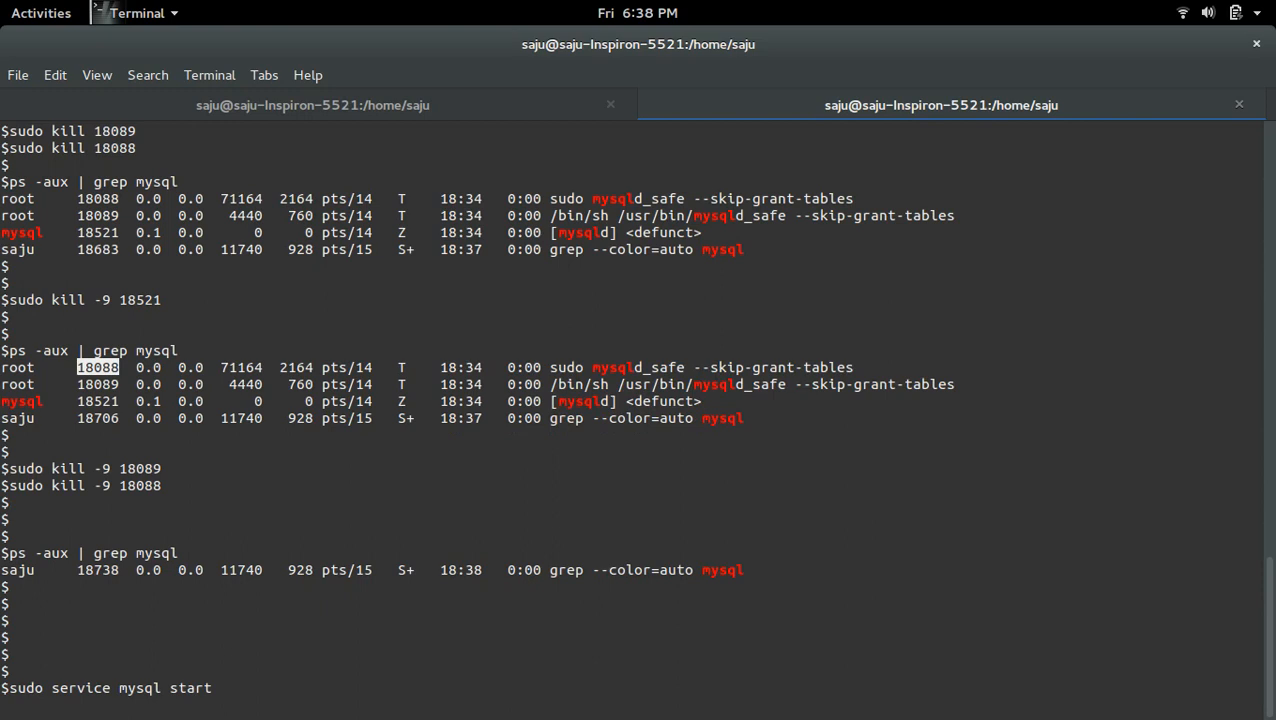
pyautogui.press('Return')
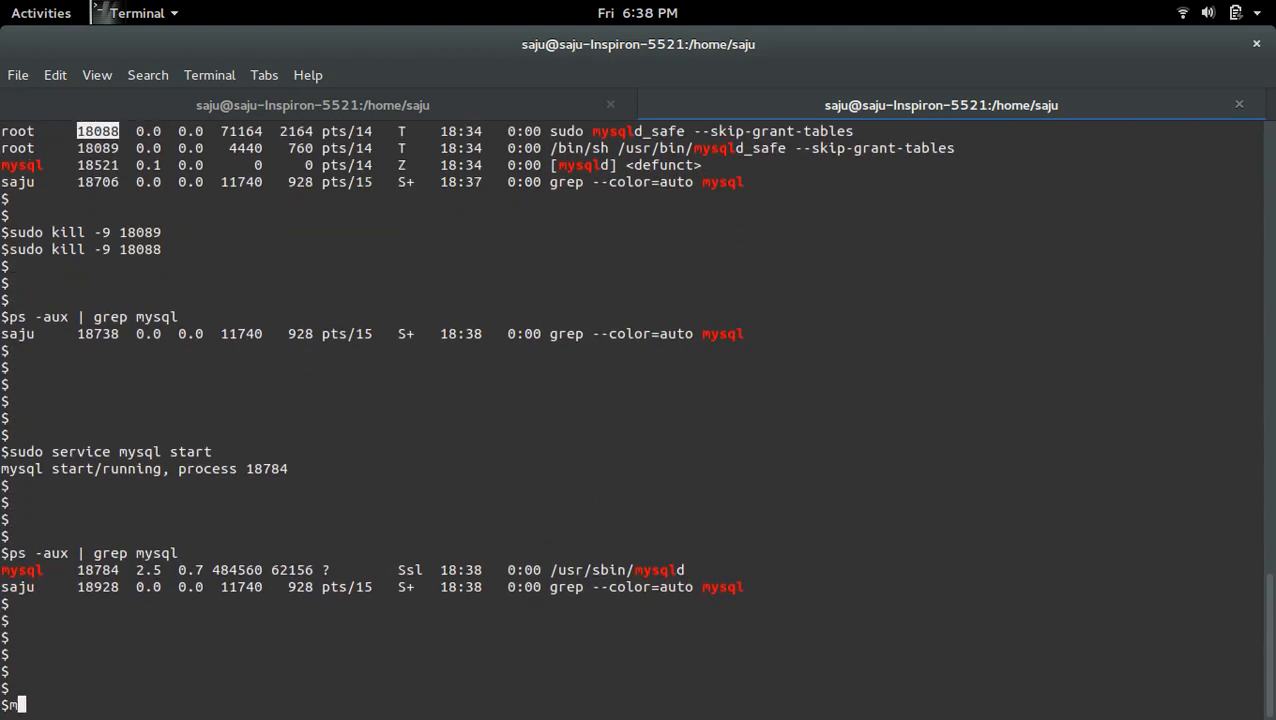
pyautogui.write('myswl -')
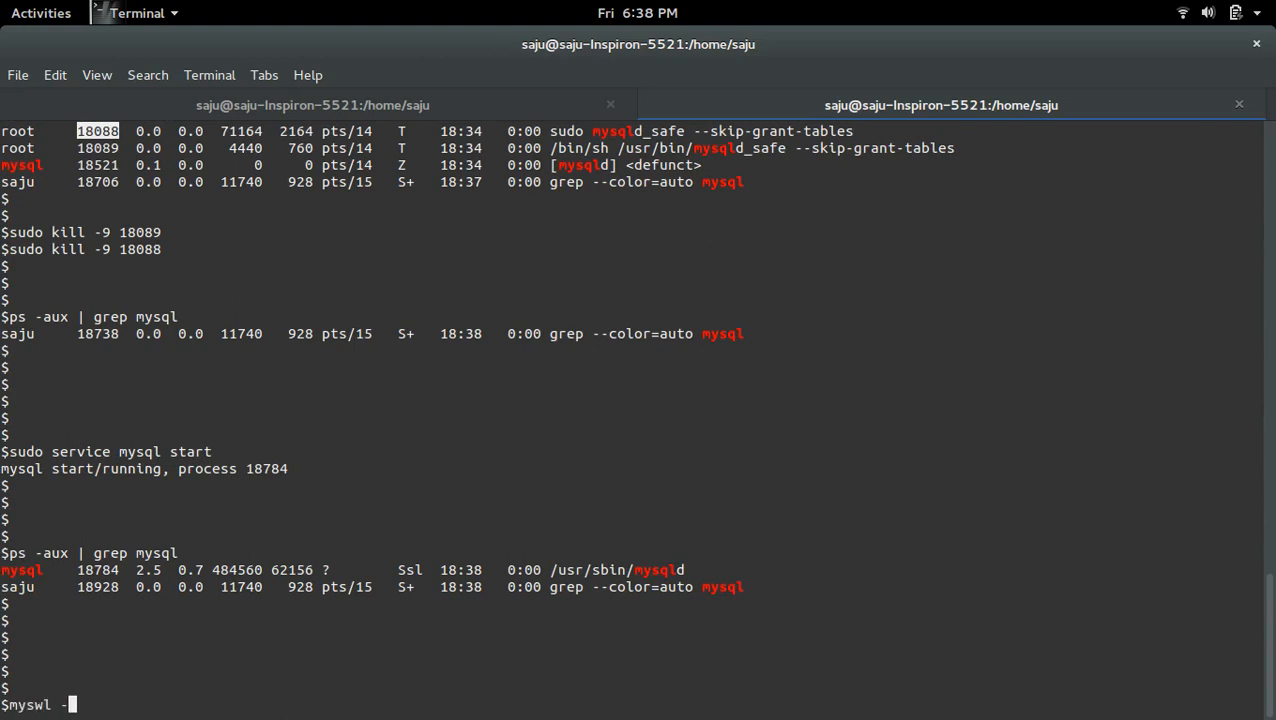
pyautogui.write('u')
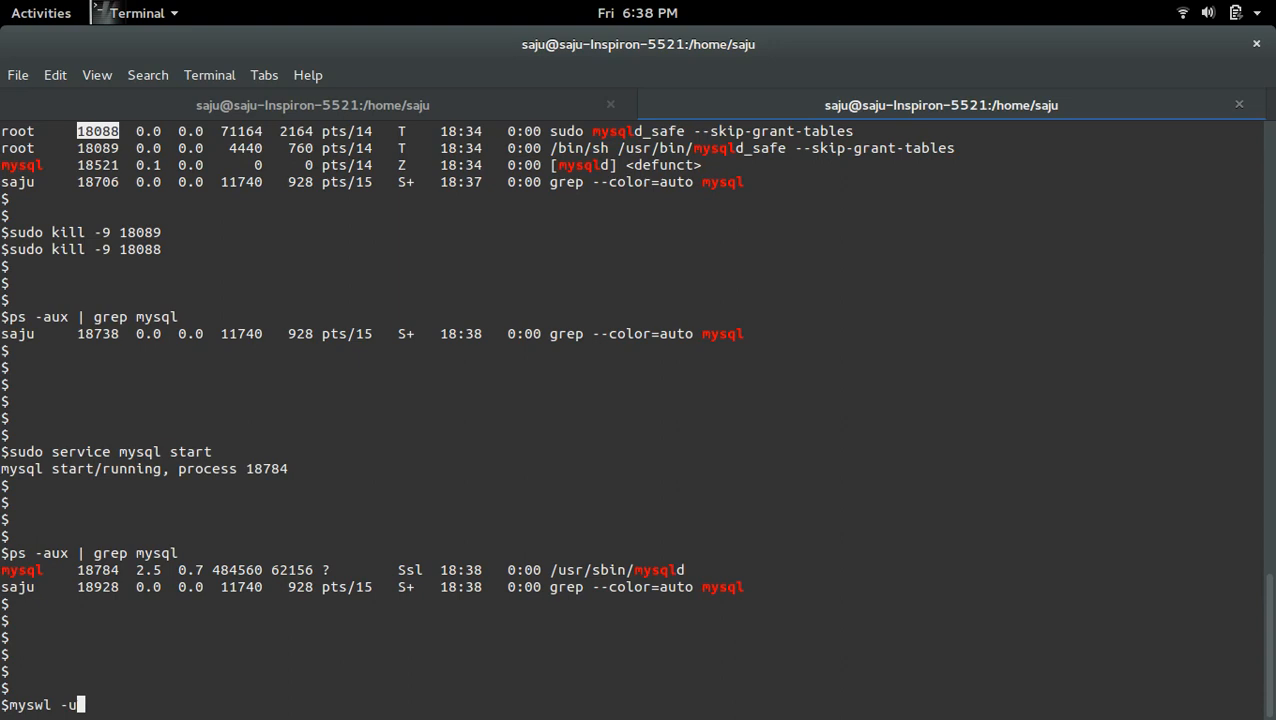
pyautogui.write('root')
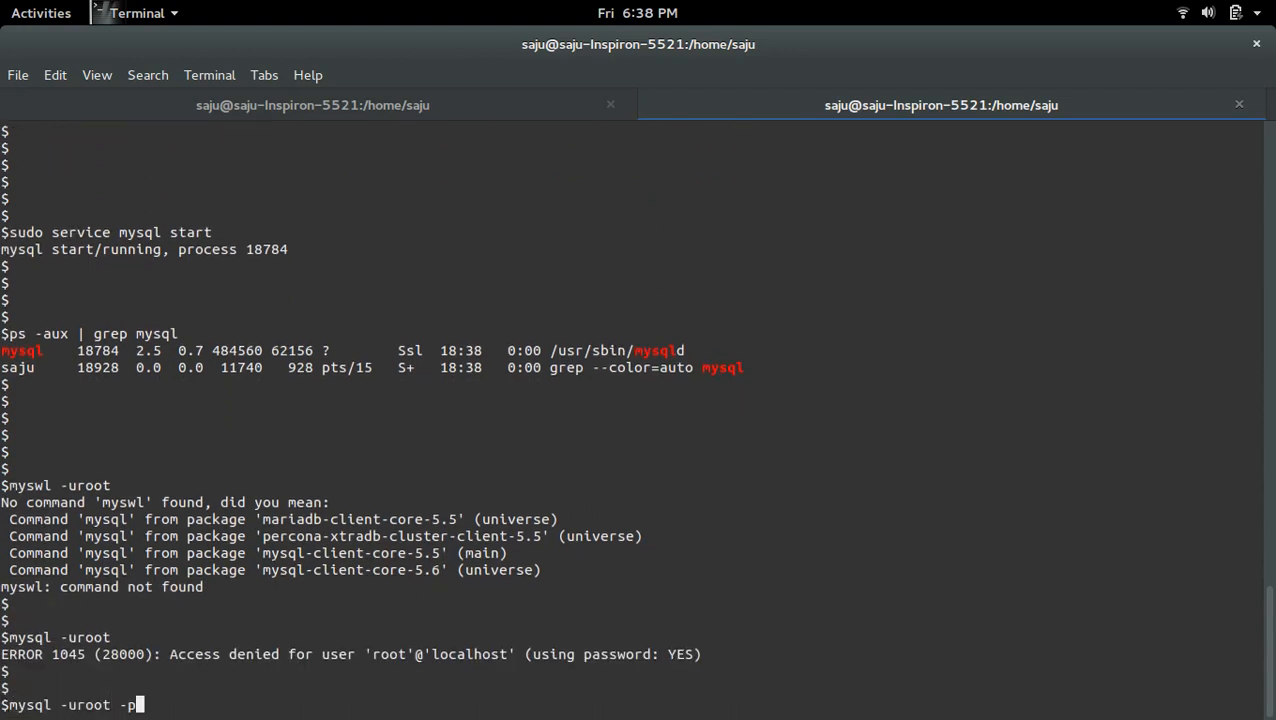
pyautogui.write('123')
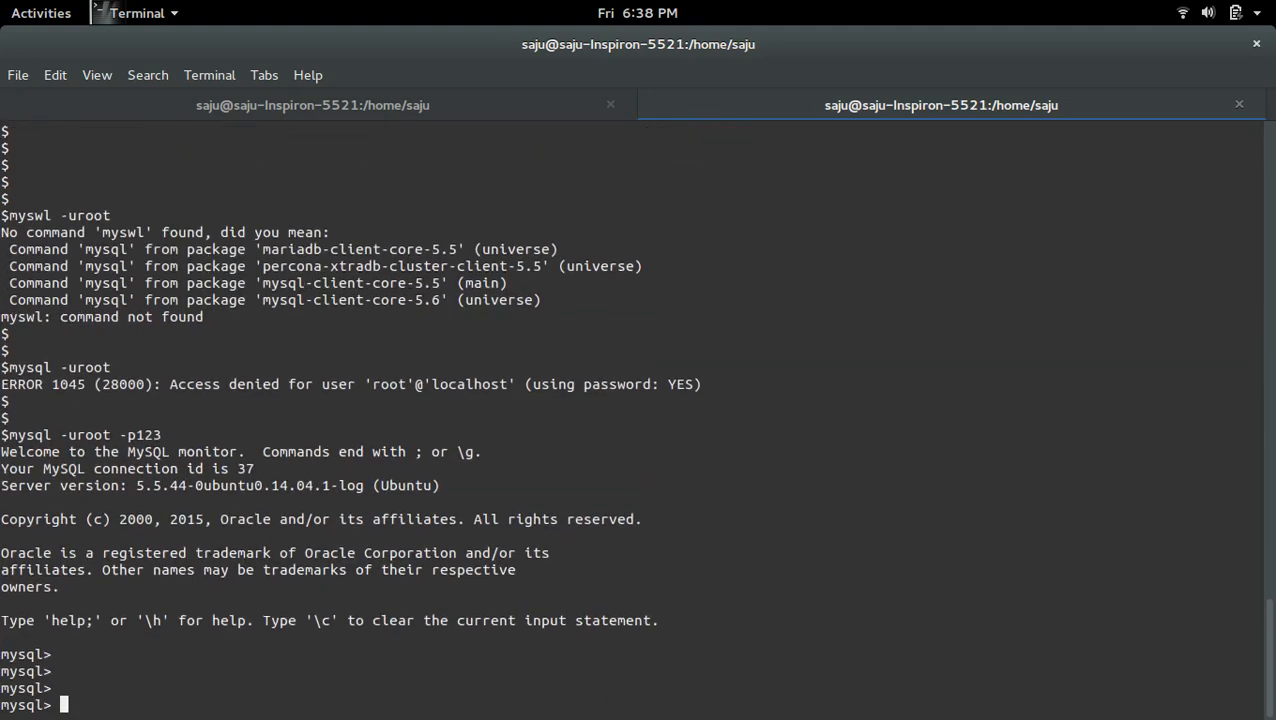
pyautogui.write('q')
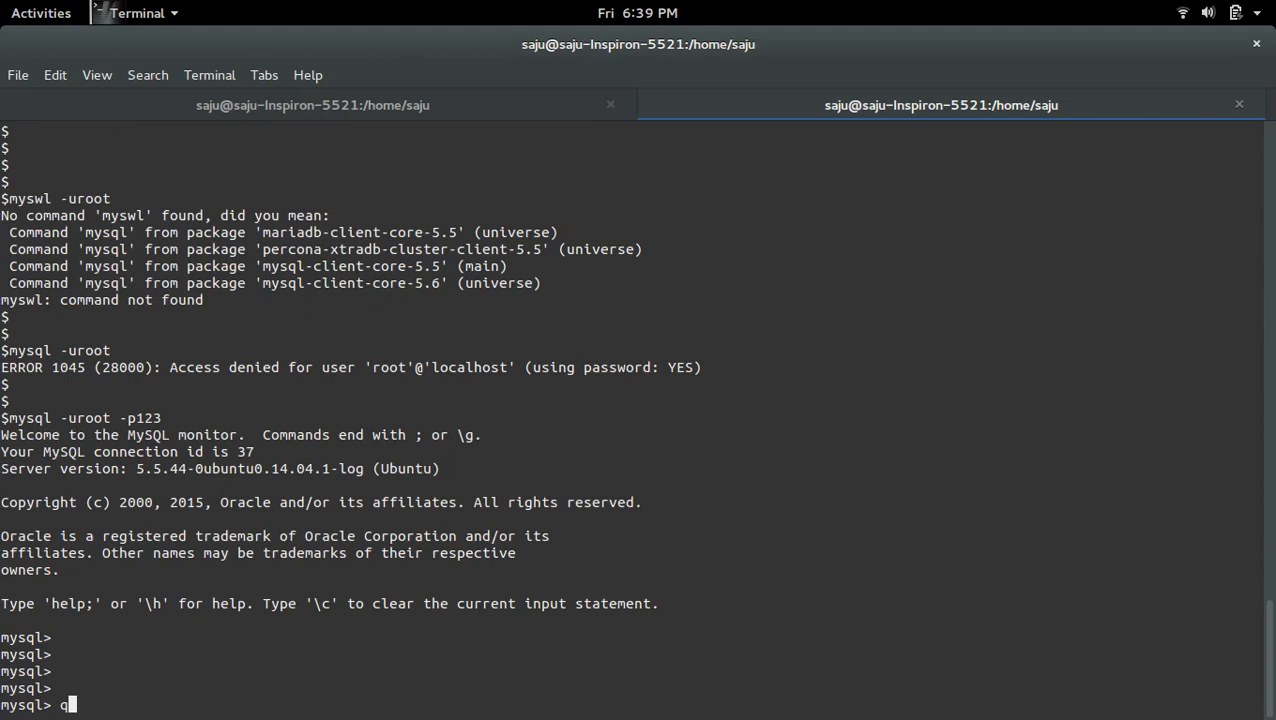
pyautogui.write('uit;')
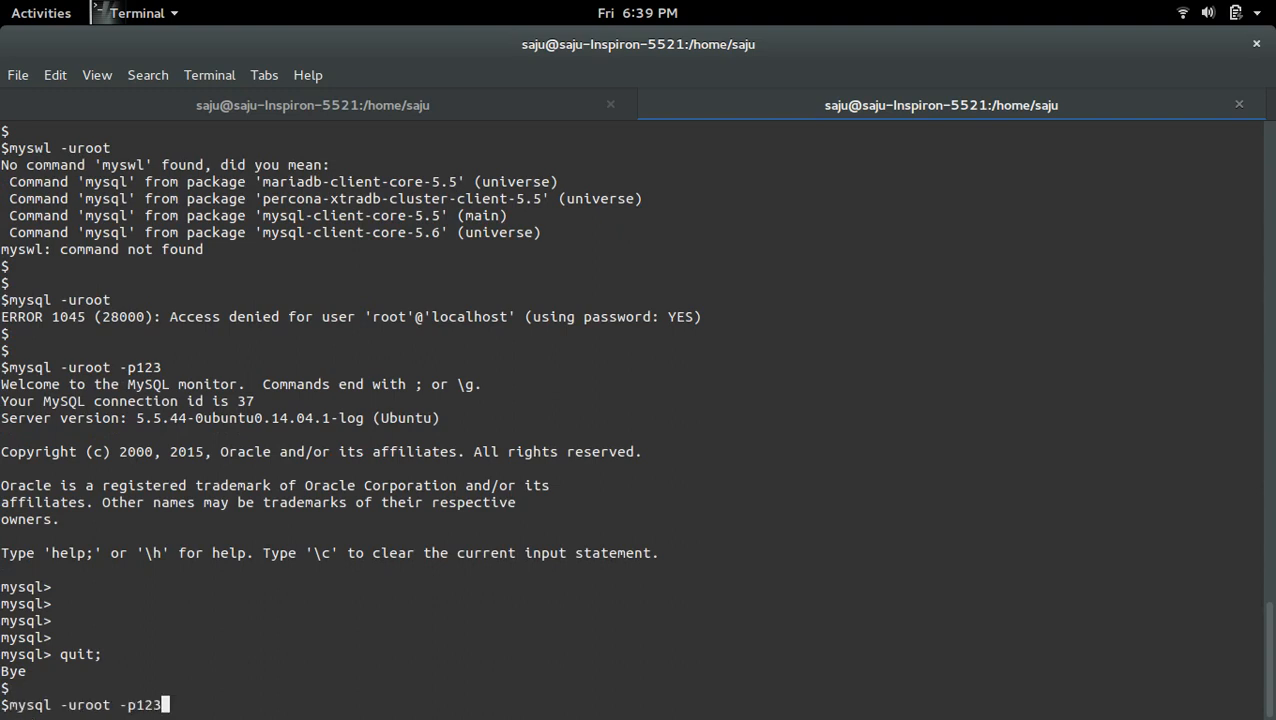
pyautogui.press('Backspace')
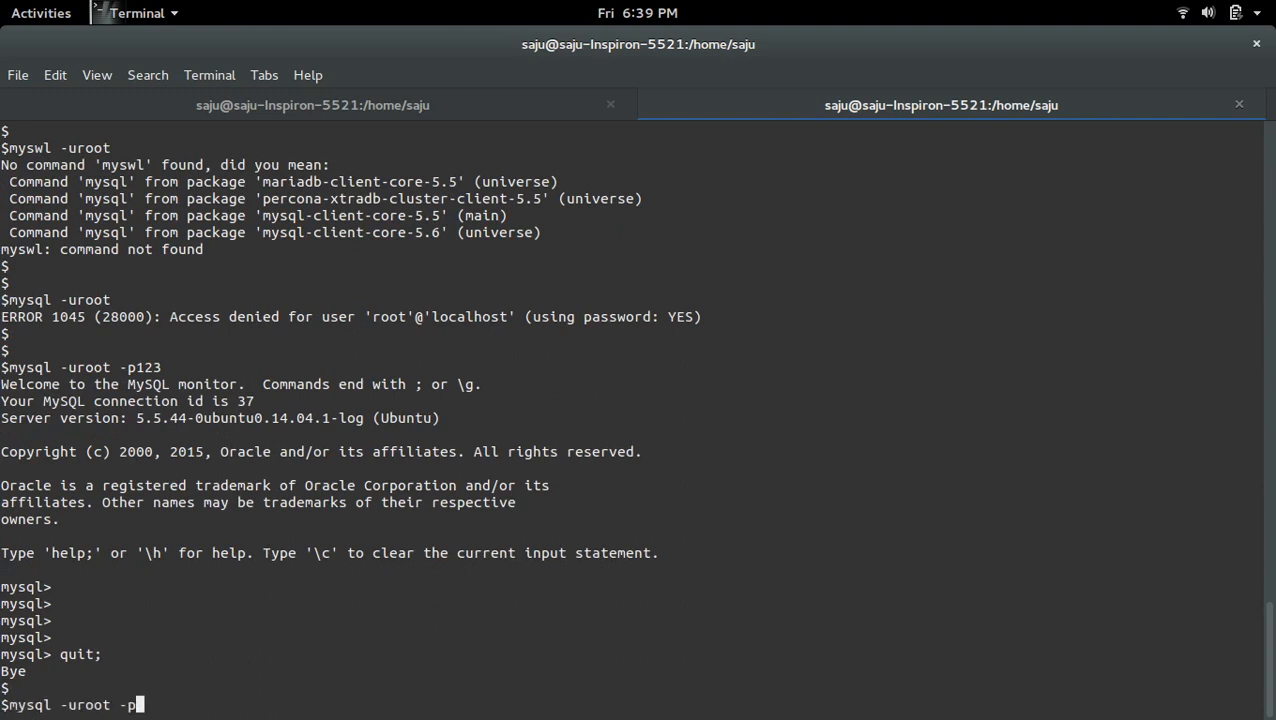
pyautogui.press('Return')
pyautogui.write('q')
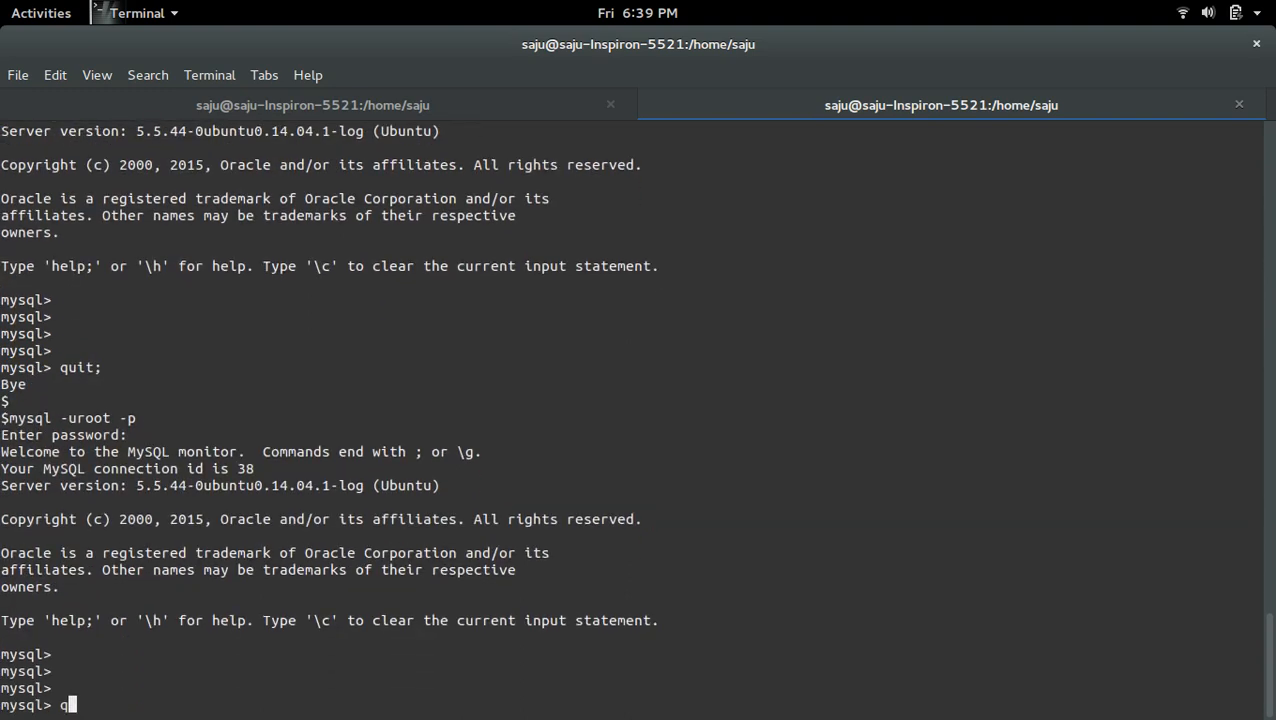
pyautogui.write('uitl')
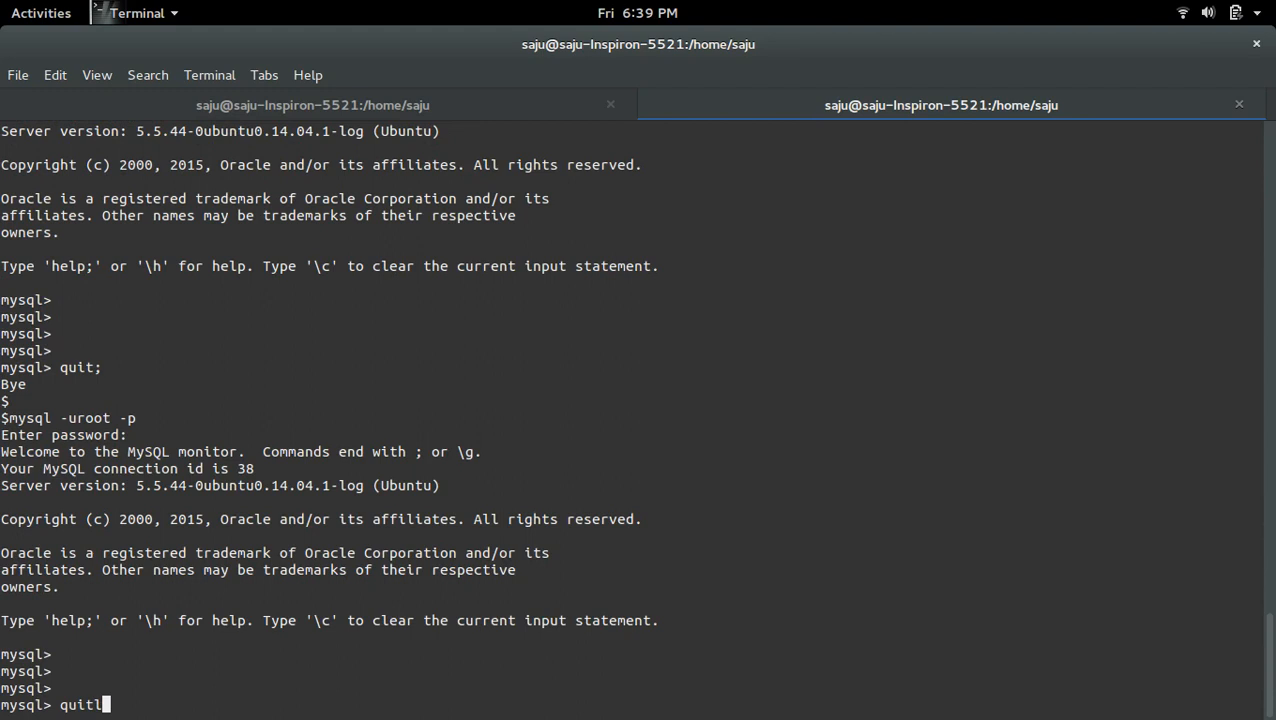